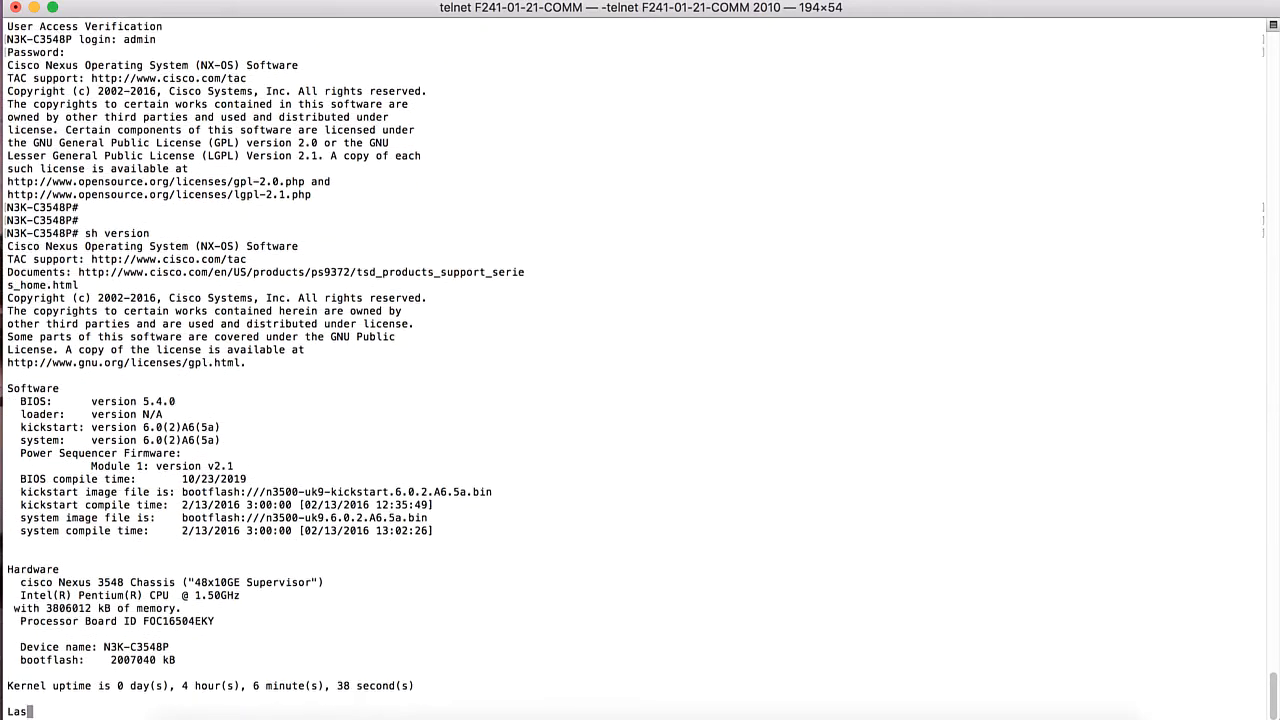
Step: Scroll the show version output and highlight the 6.0(2)A6(5a) kickstart image file
scroll("down", 3)
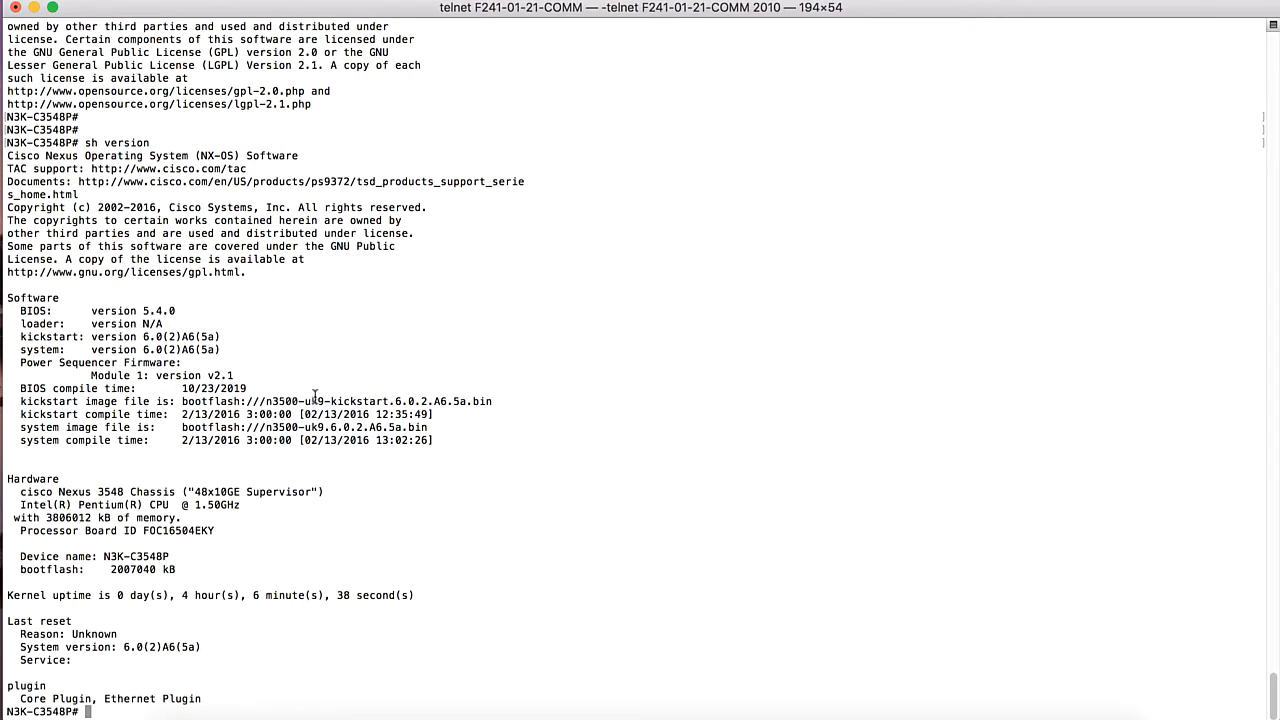
left_click_drag(300, 401, 490, 401)
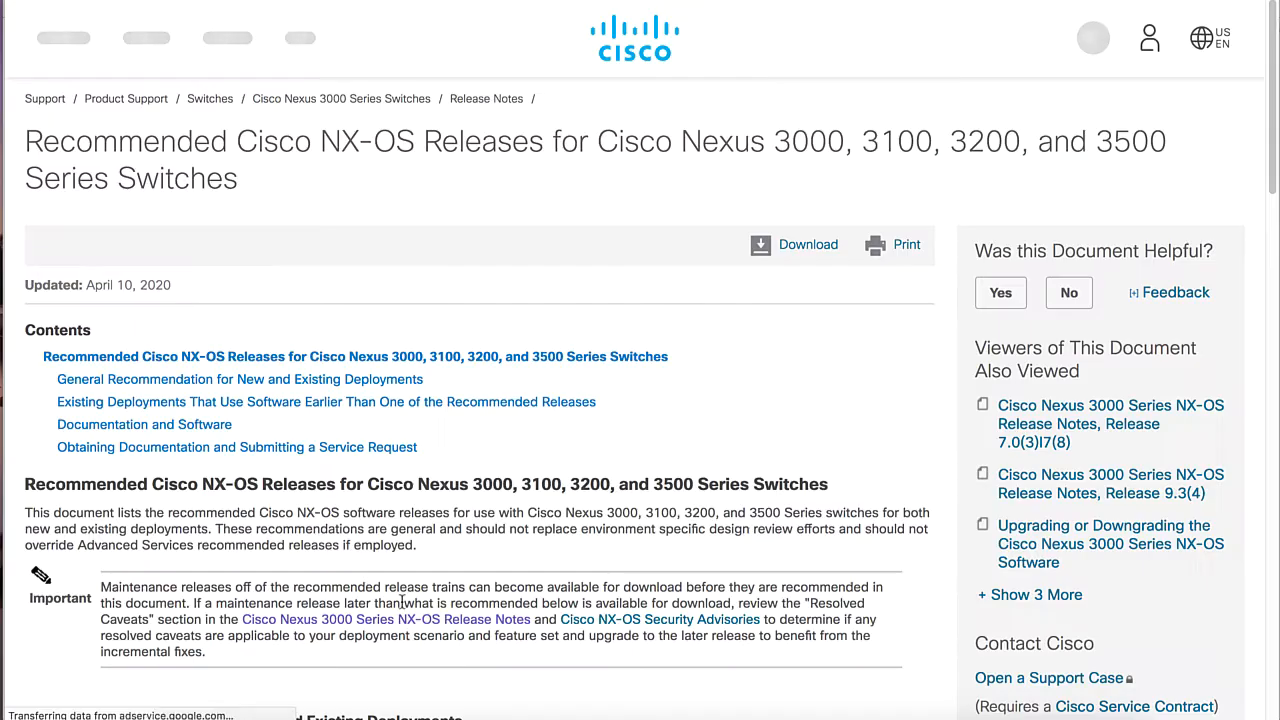
Step: Scroll the recommended releases page to the NX-OS 7.0(3)I7(8) recommendation for Nexus 3000-3500
scroll("down", 3)
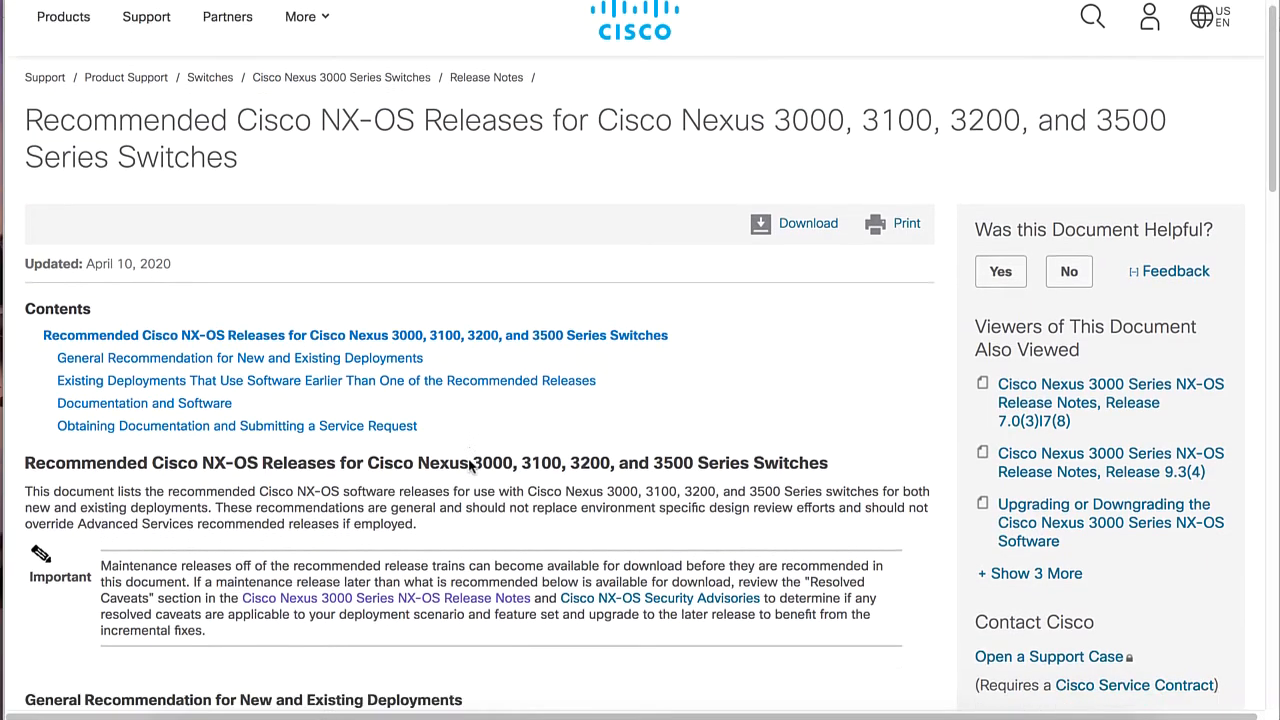
scroll("down", 3)
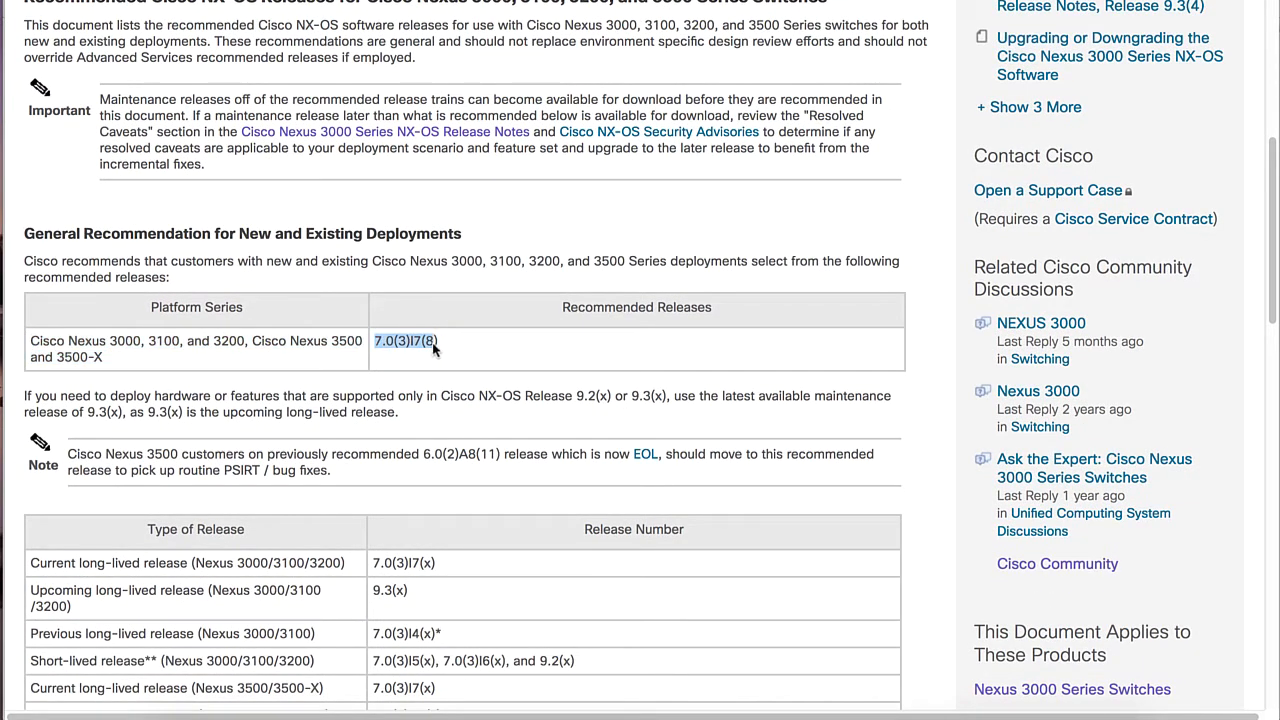
mouse_move(455, 344)
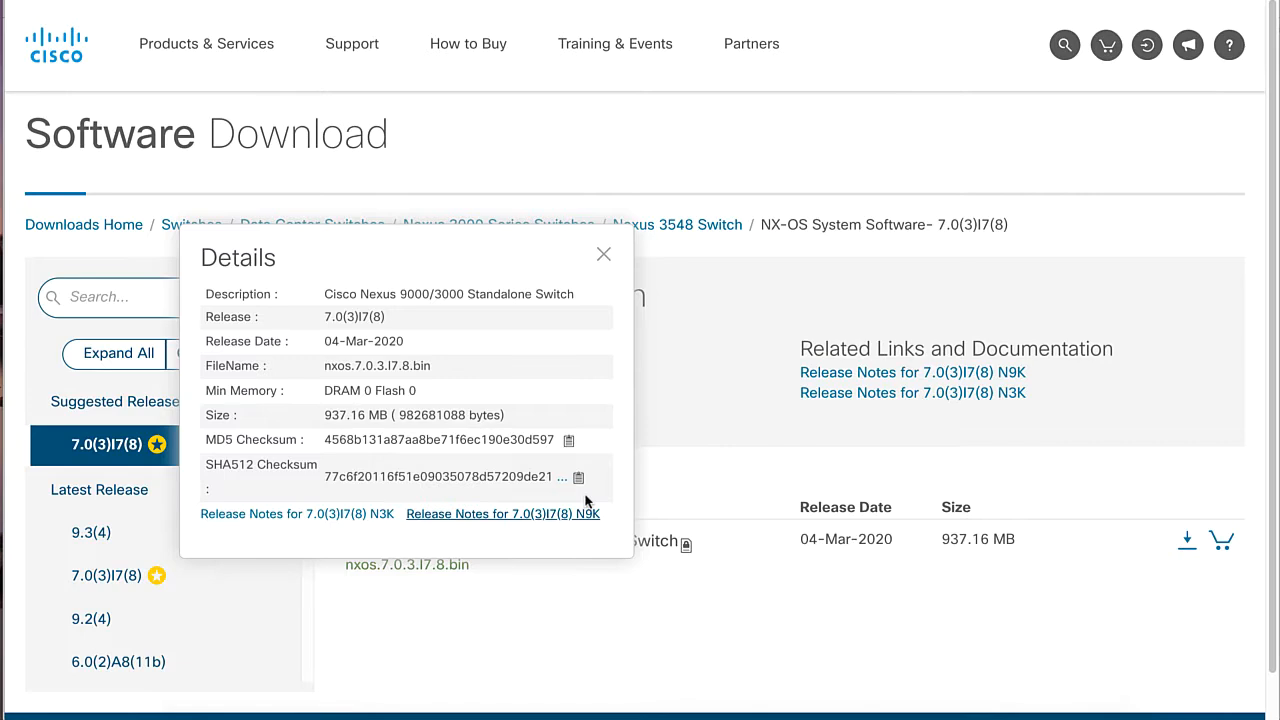
Step: Open 'Release Notes for 7.0(3)I7(8) N3K' from the image Details popup
left_click(604, 254)
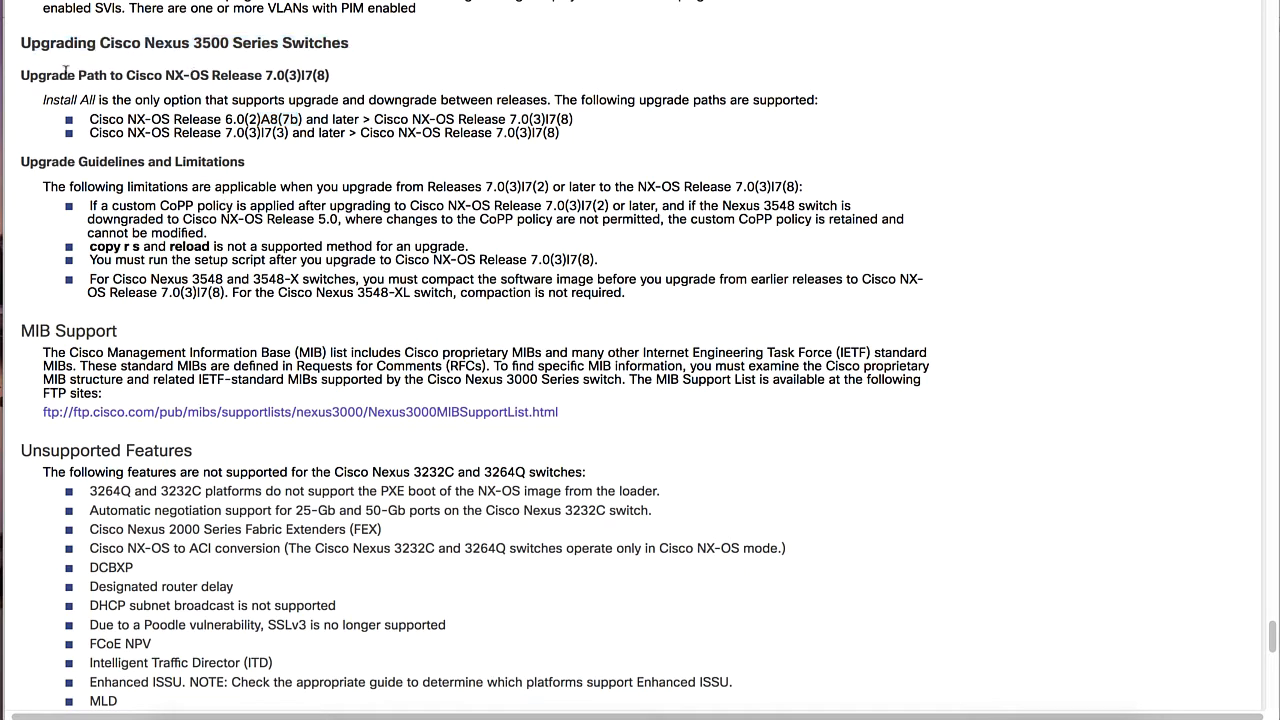
Step: Highlight the Nexus 3500 upgrade path to 7.0(3)I7(8) and its supported starting releases
left_click_drag(94, 75, 331, 75)
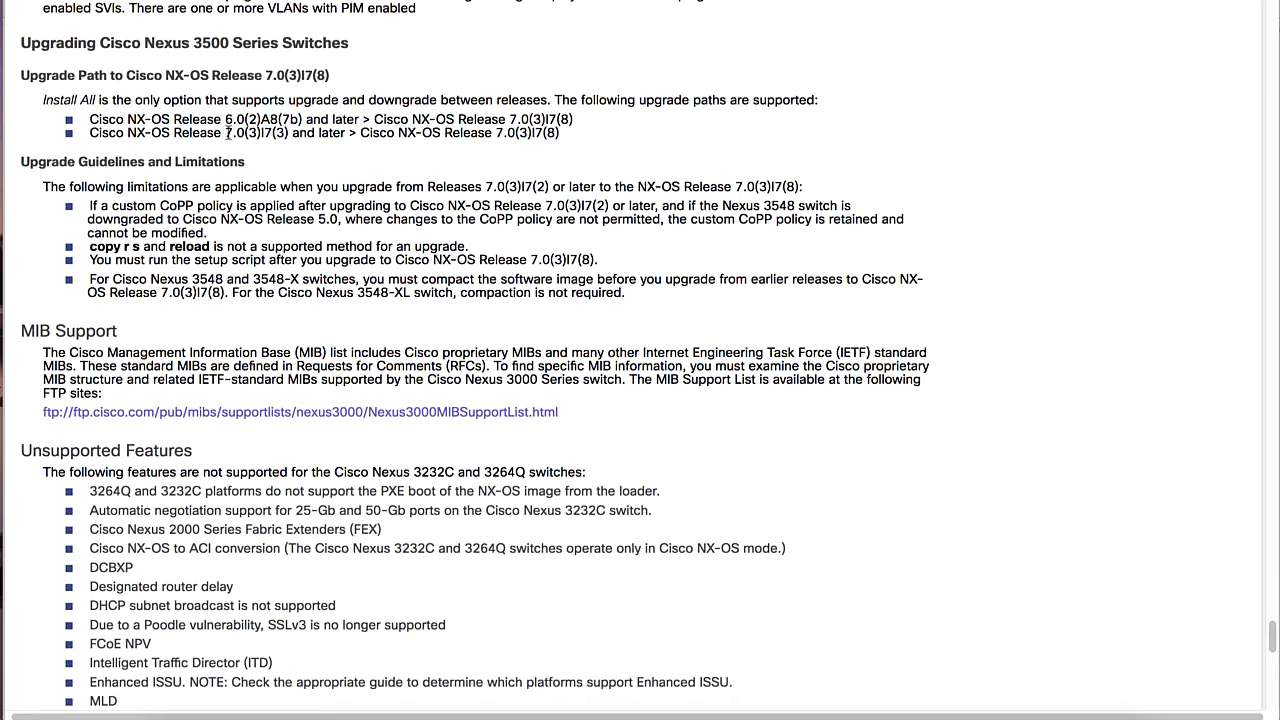
left_click_drag(227, 119, 366, 119)
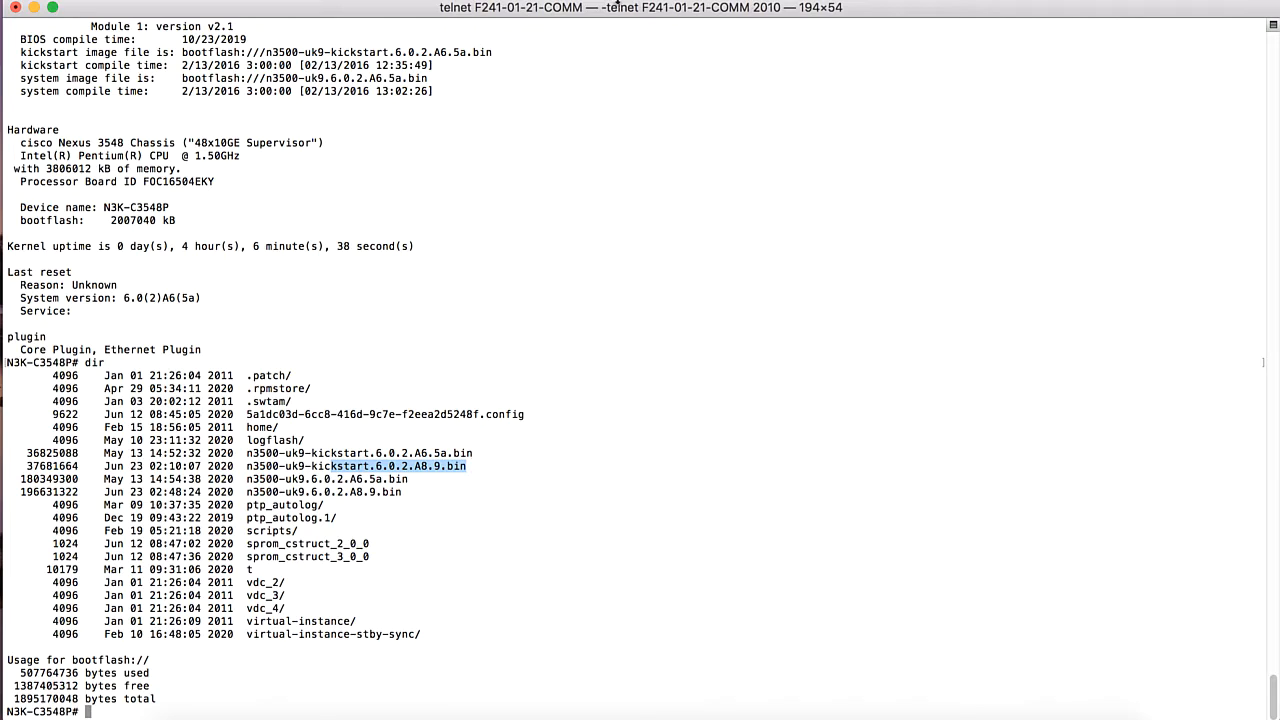
Step: Build the install impact check with kickstart n3500-uk9-kickstart.6.0.2.A8.9.bin and the A8.9 system image
type("ins")
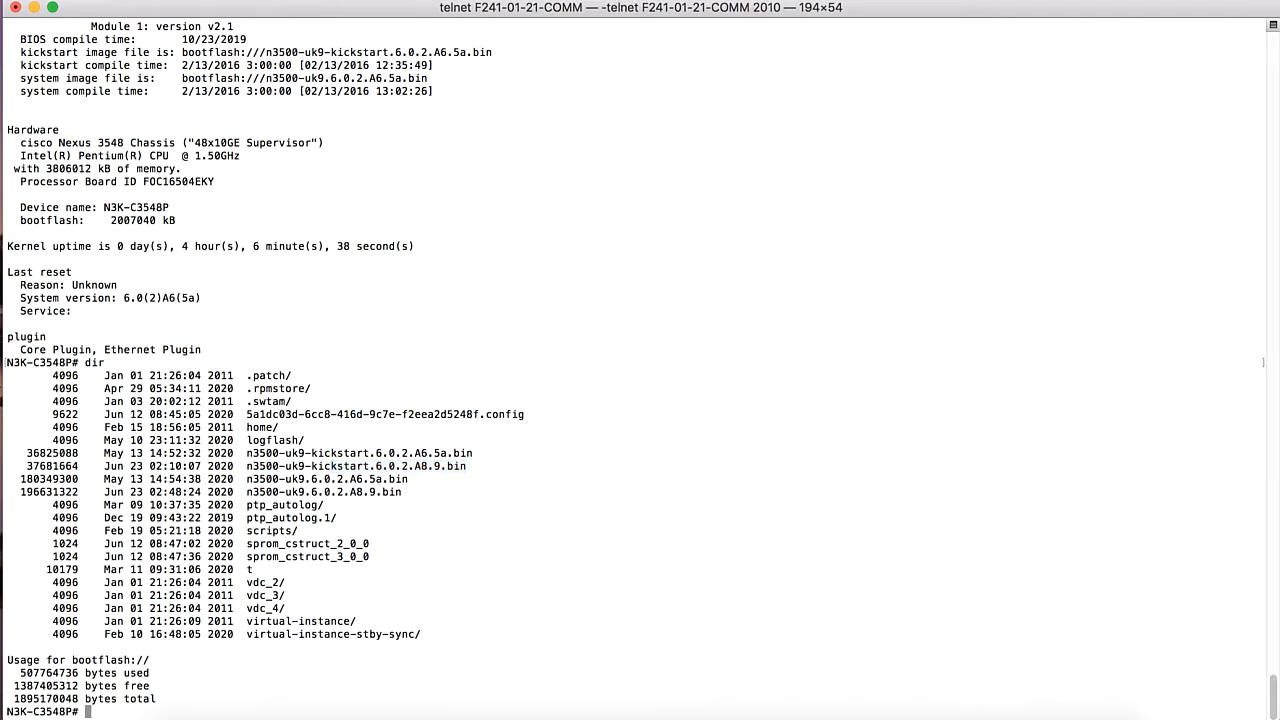
type("show install all impact")
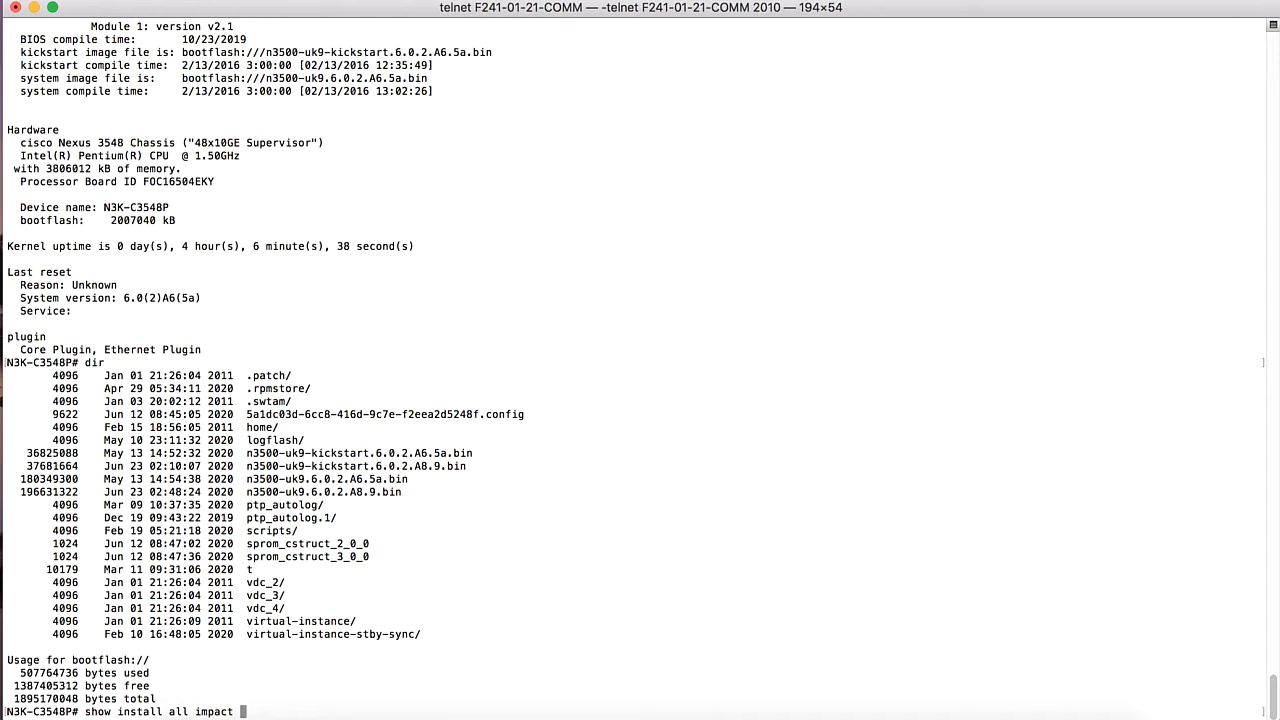
type("kickstart")
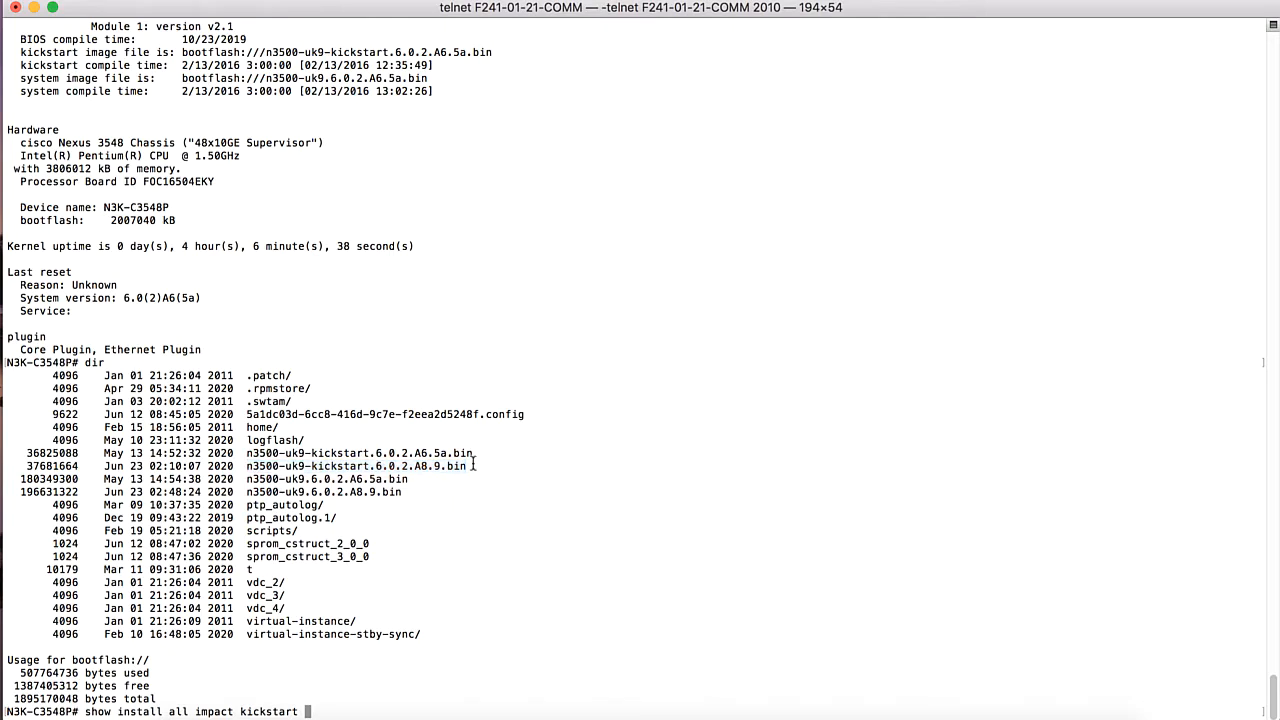
type("n3500-uk9-kickstart.6.0.2.A8.9.bin")
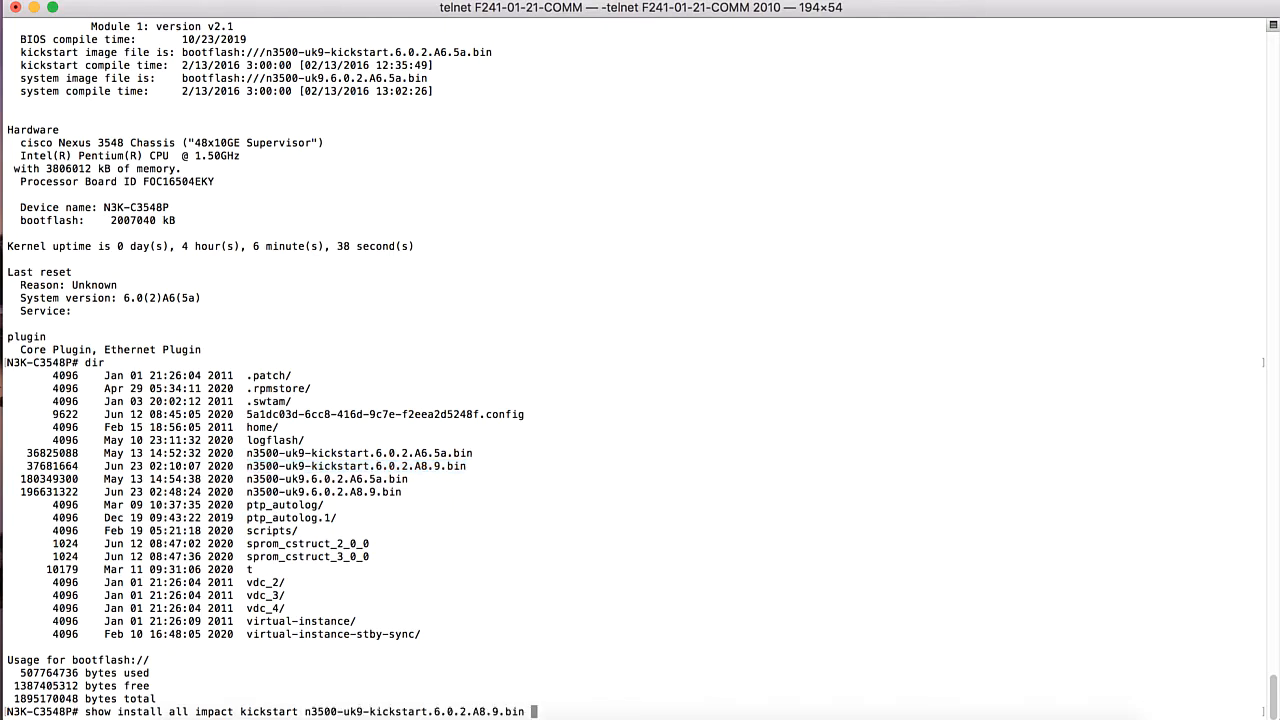
type("system")
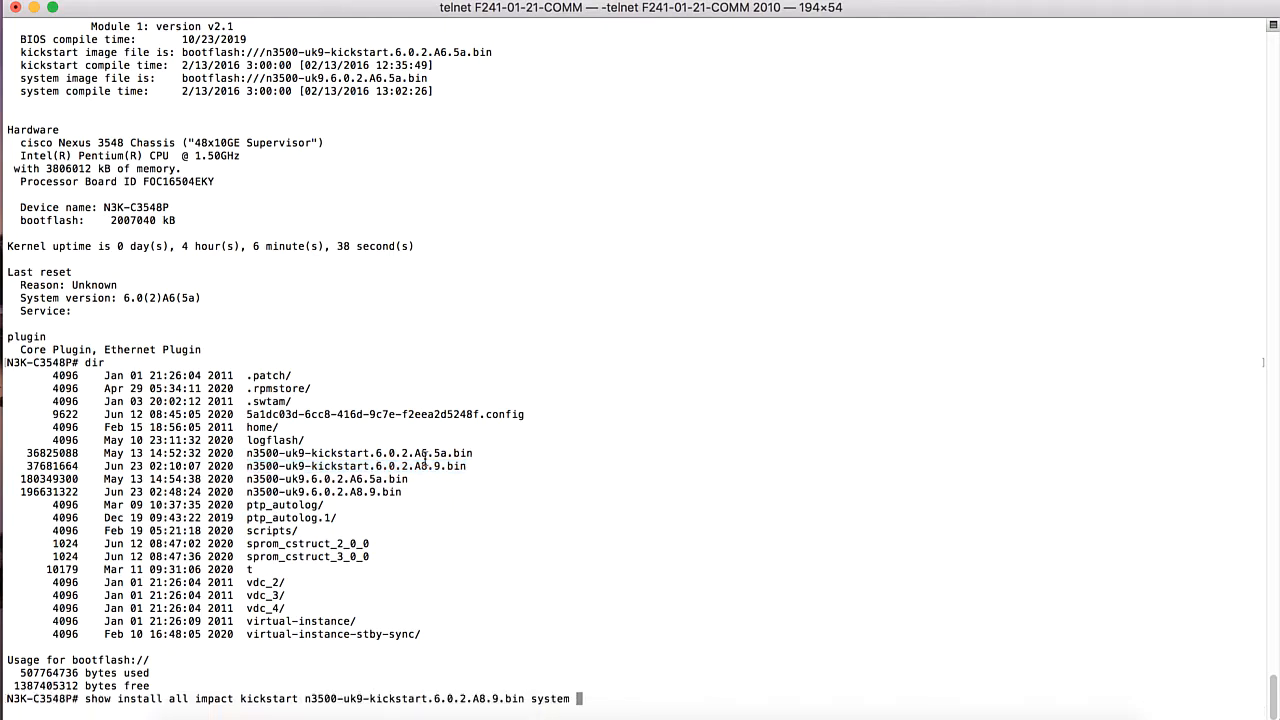
mouse_move(243, 497)
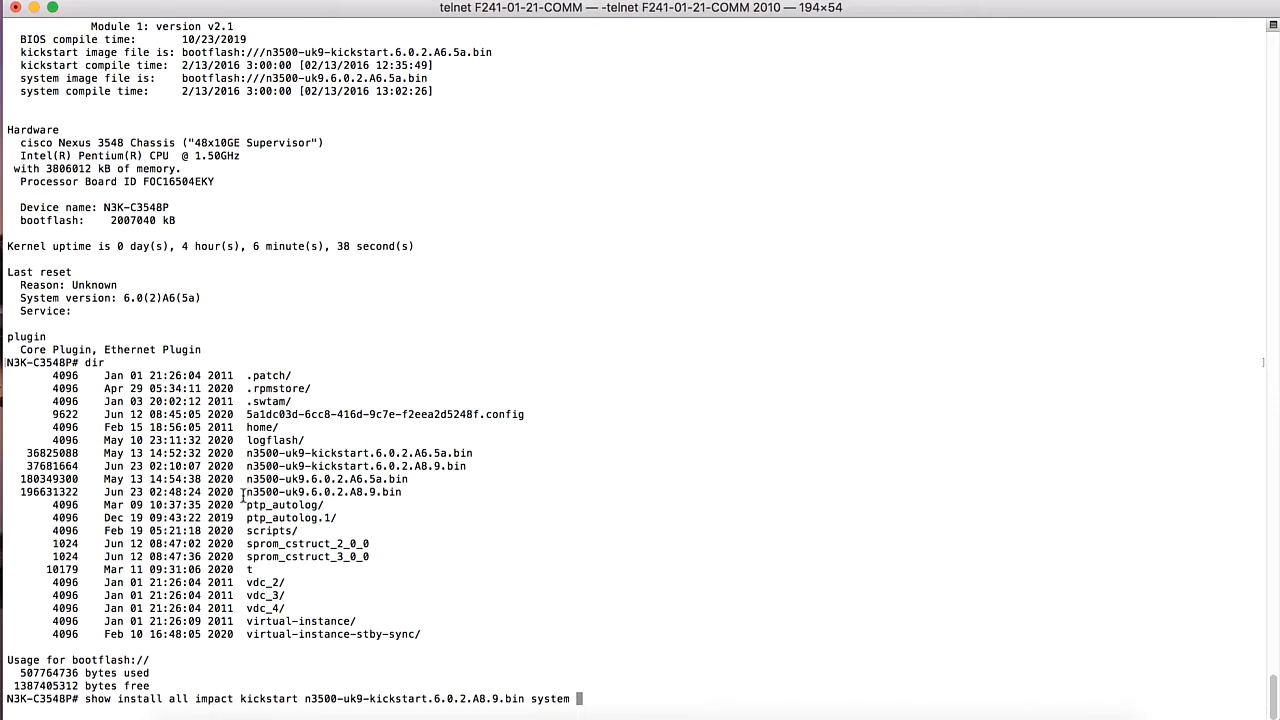
double_click(324, 492)
type("install all kickstart")
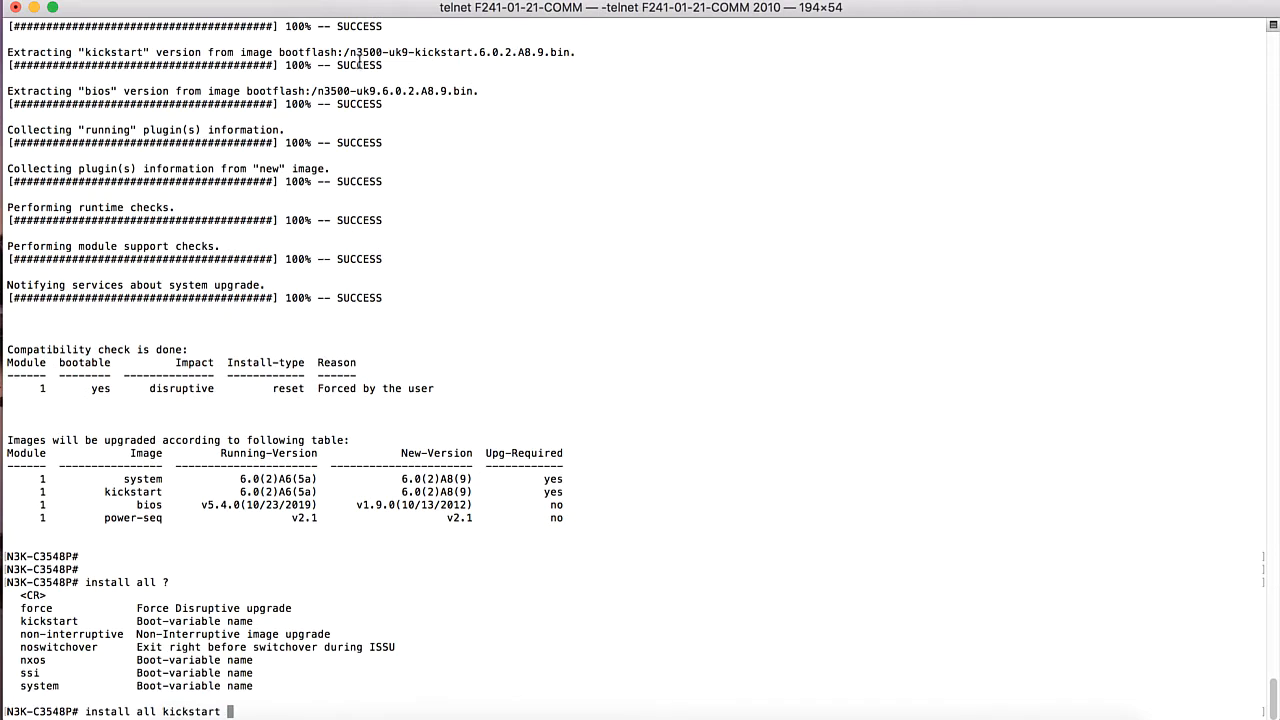
Step: Run install all with the 6.0.2.A8.9 kickstart and system images, answering y
left_click_drag(349, 52, 574, 52)
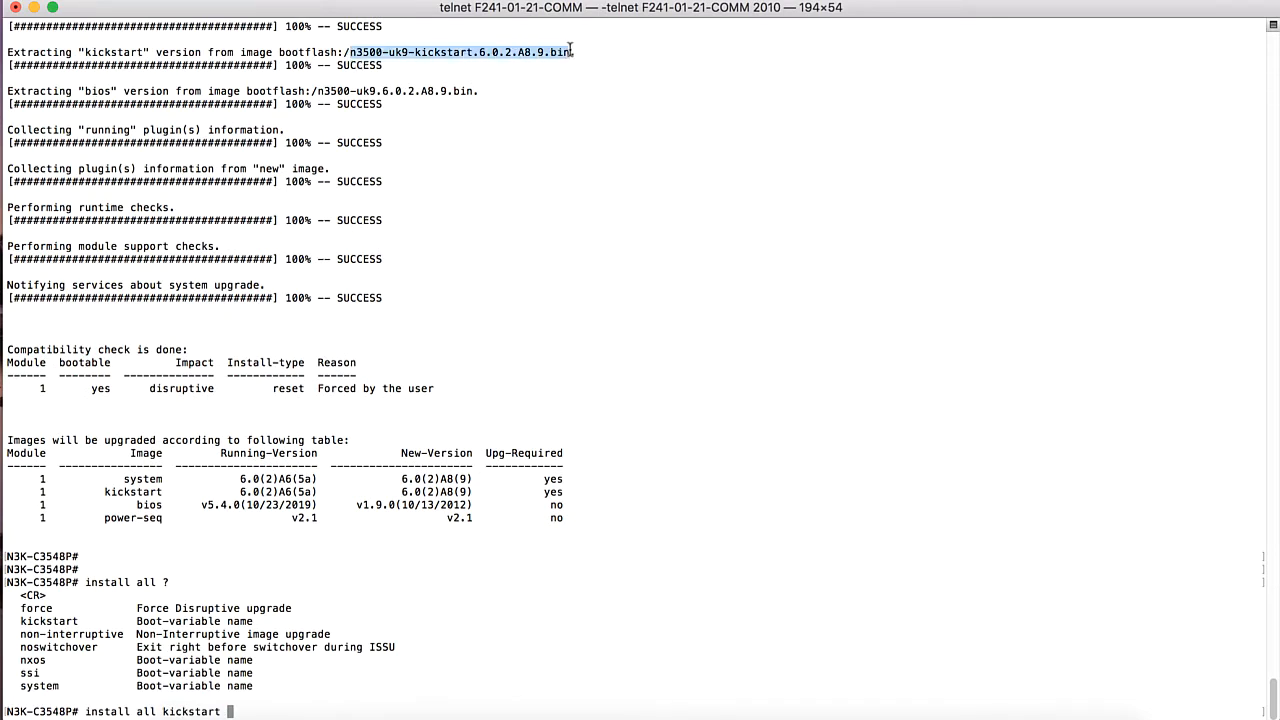
type("n3500-uk9-kickstart.6.0.2.A8.9.bin")
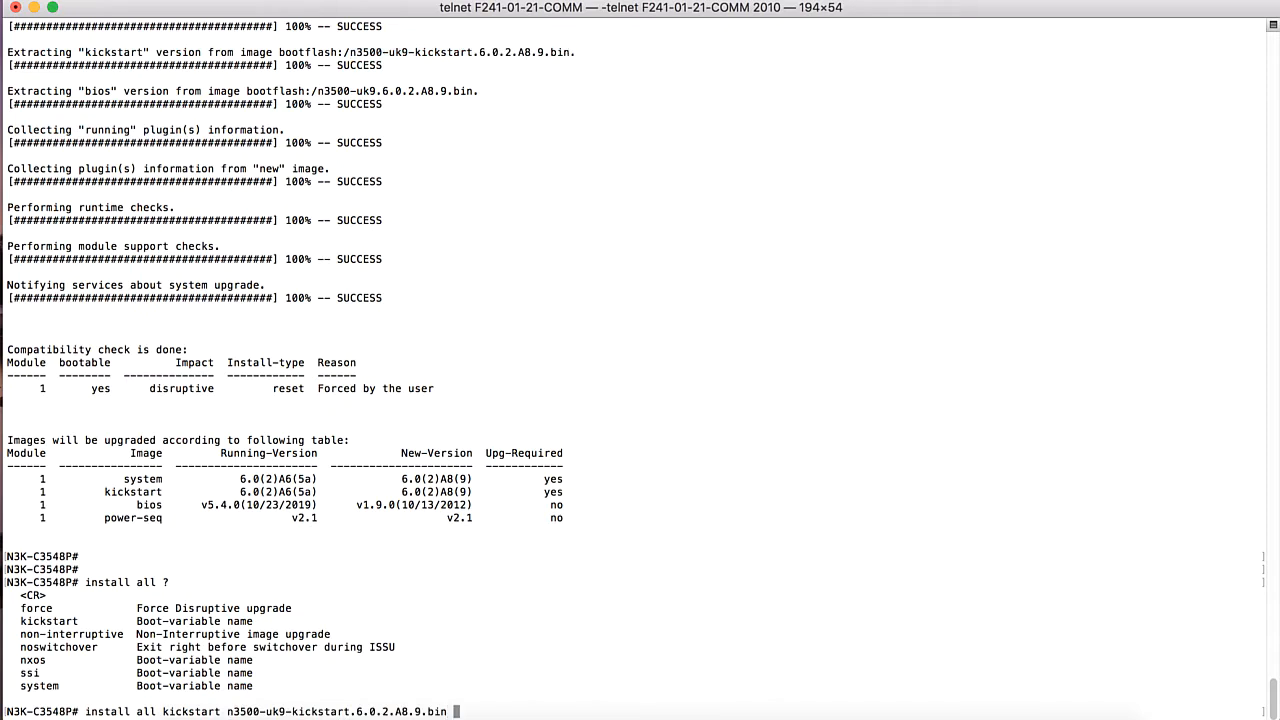
type("system n3500-uk9.6.0.2.A8.9.bin")
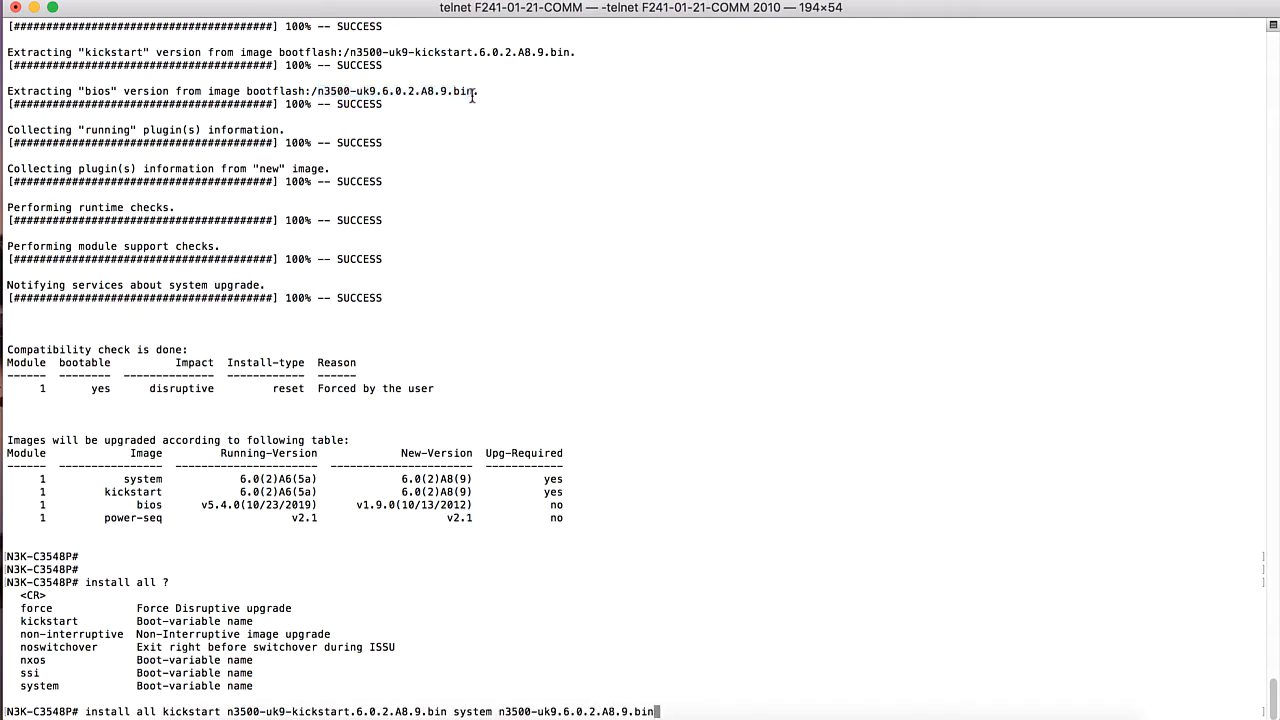
type("?")
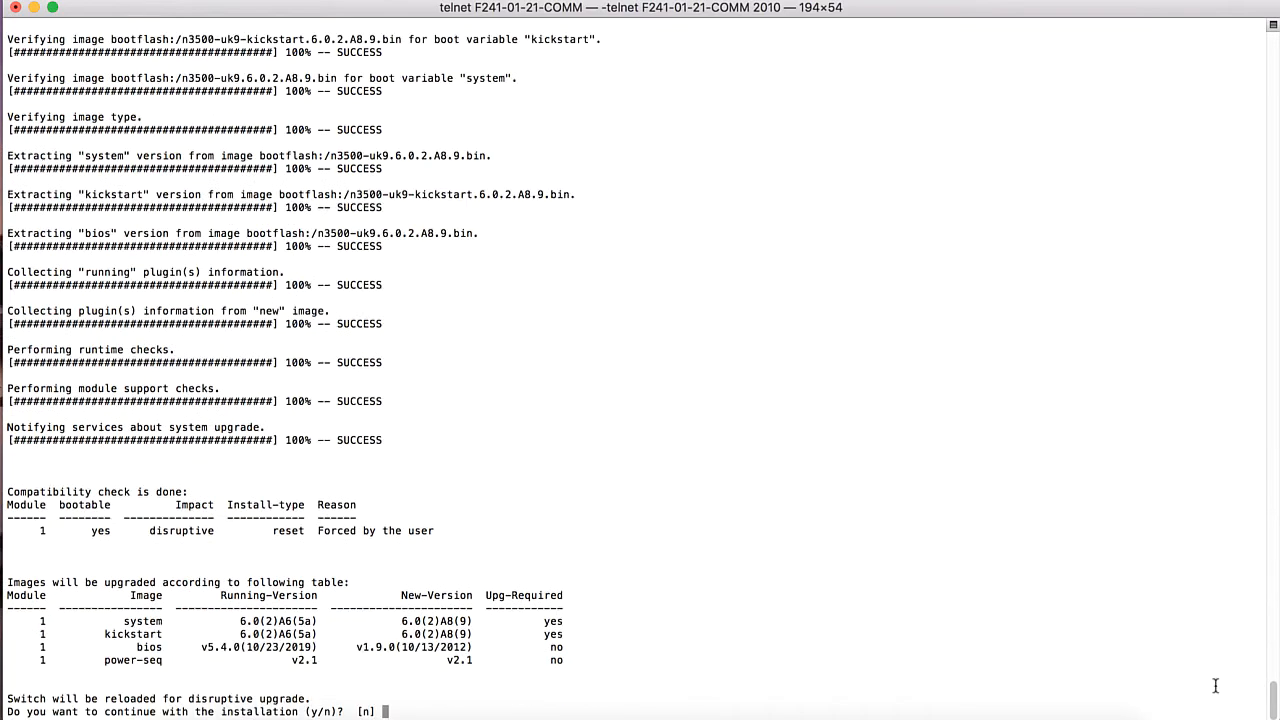
type("y")
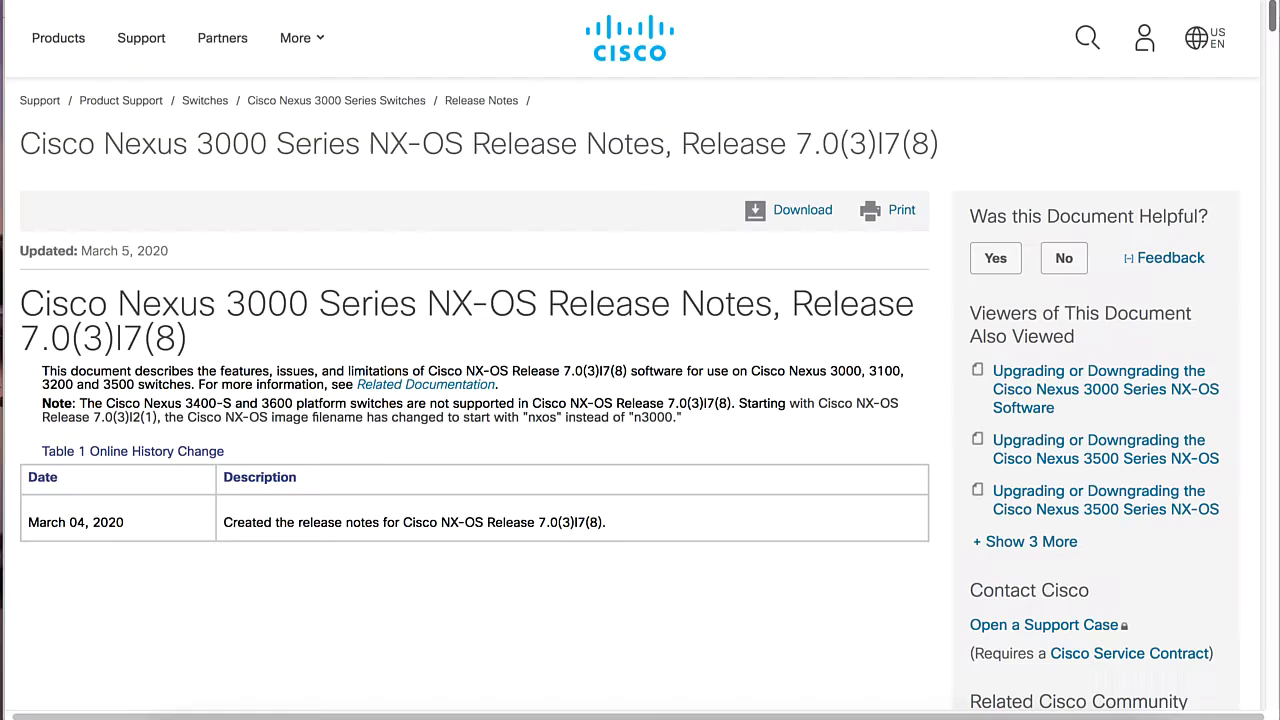
scroll("down", 3)
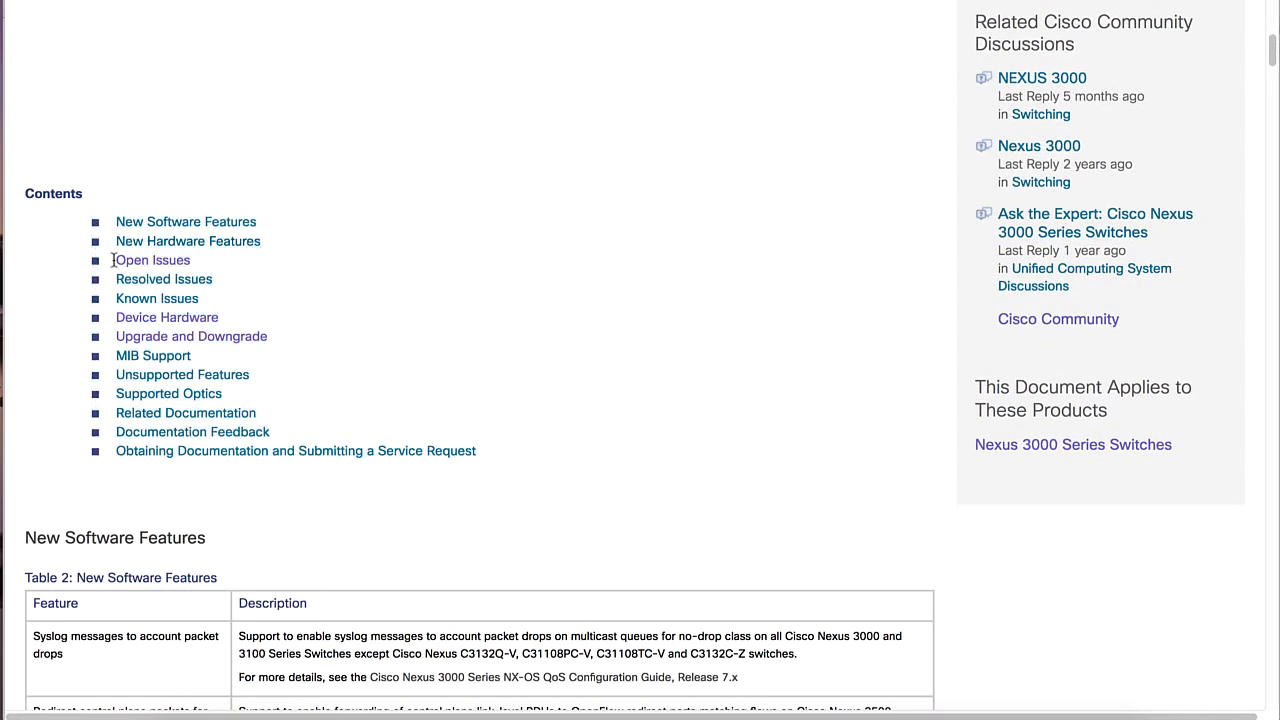
mouse_move(164, 279)
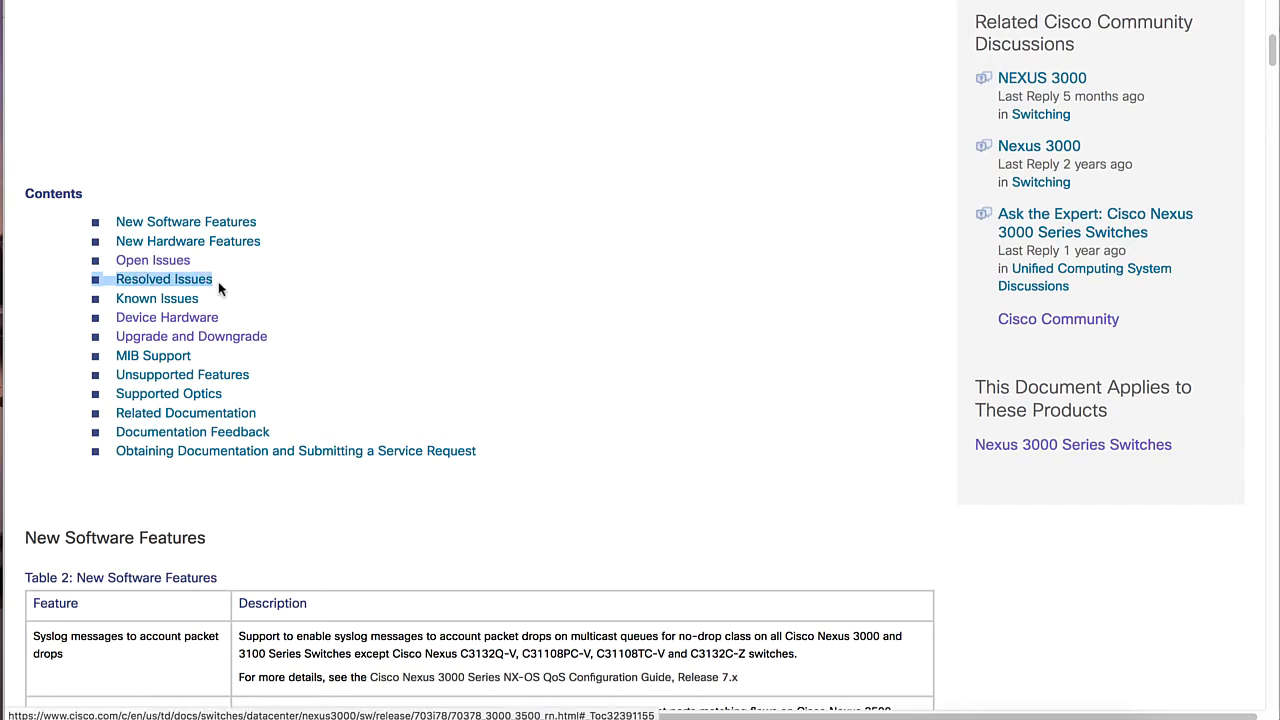
mouse_move(157, 298)
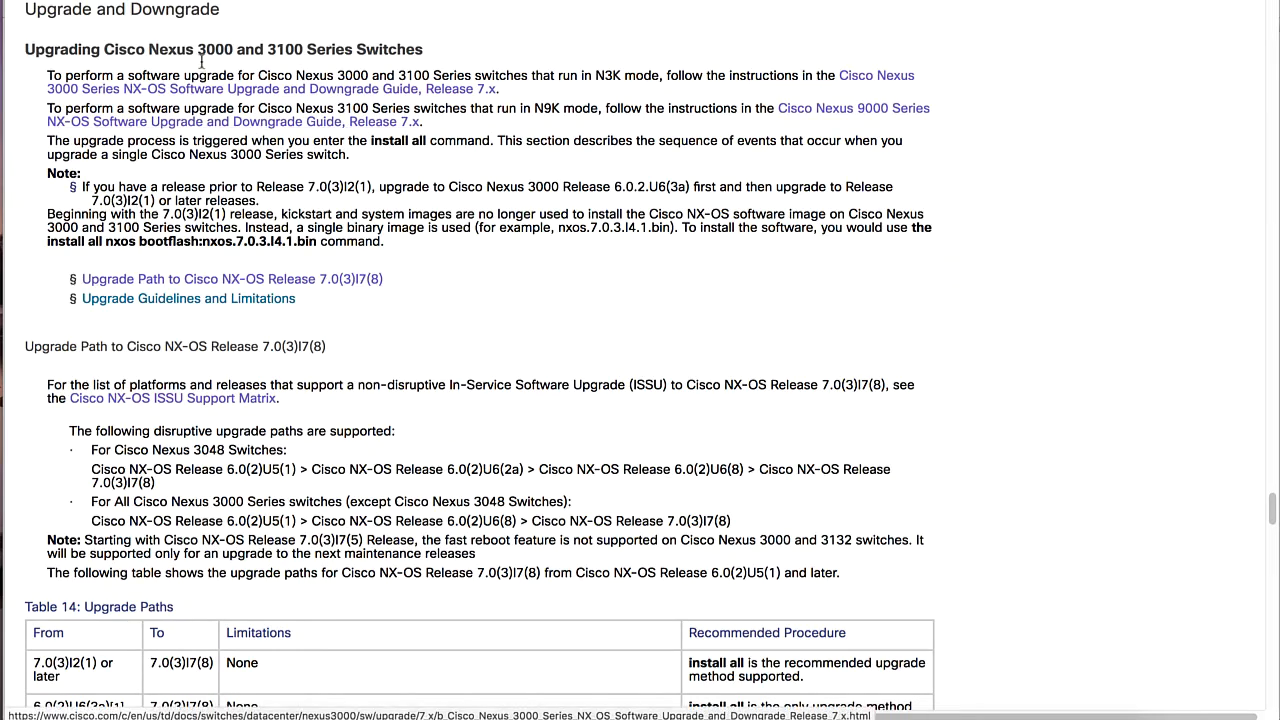
left_click_drag(128, 49, 423, 49)
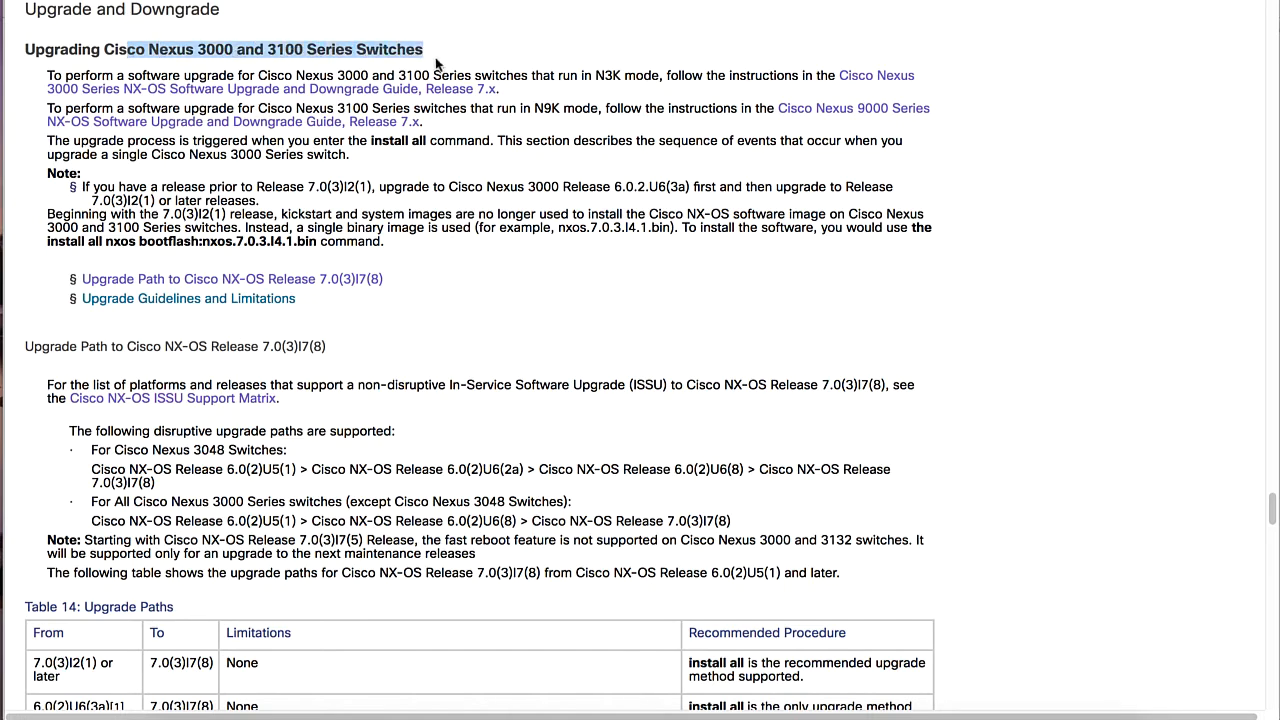
mouse_move(392, 292)
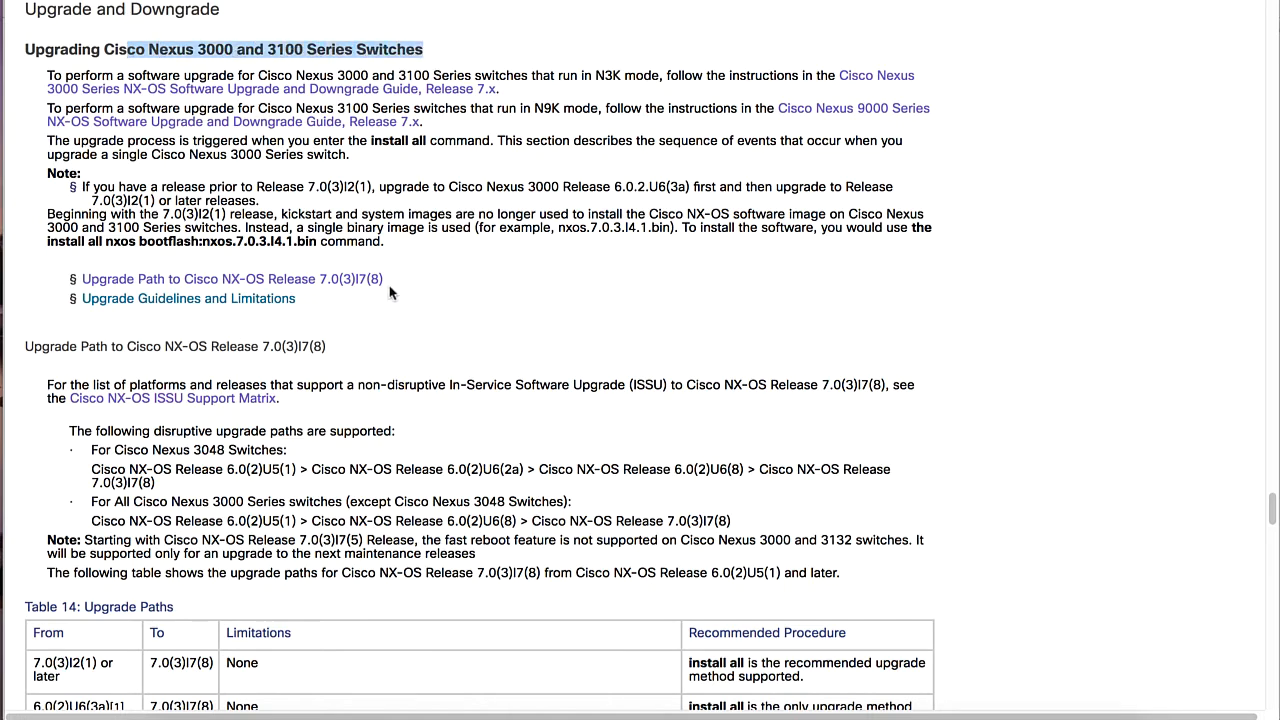
scroll("down", 3)
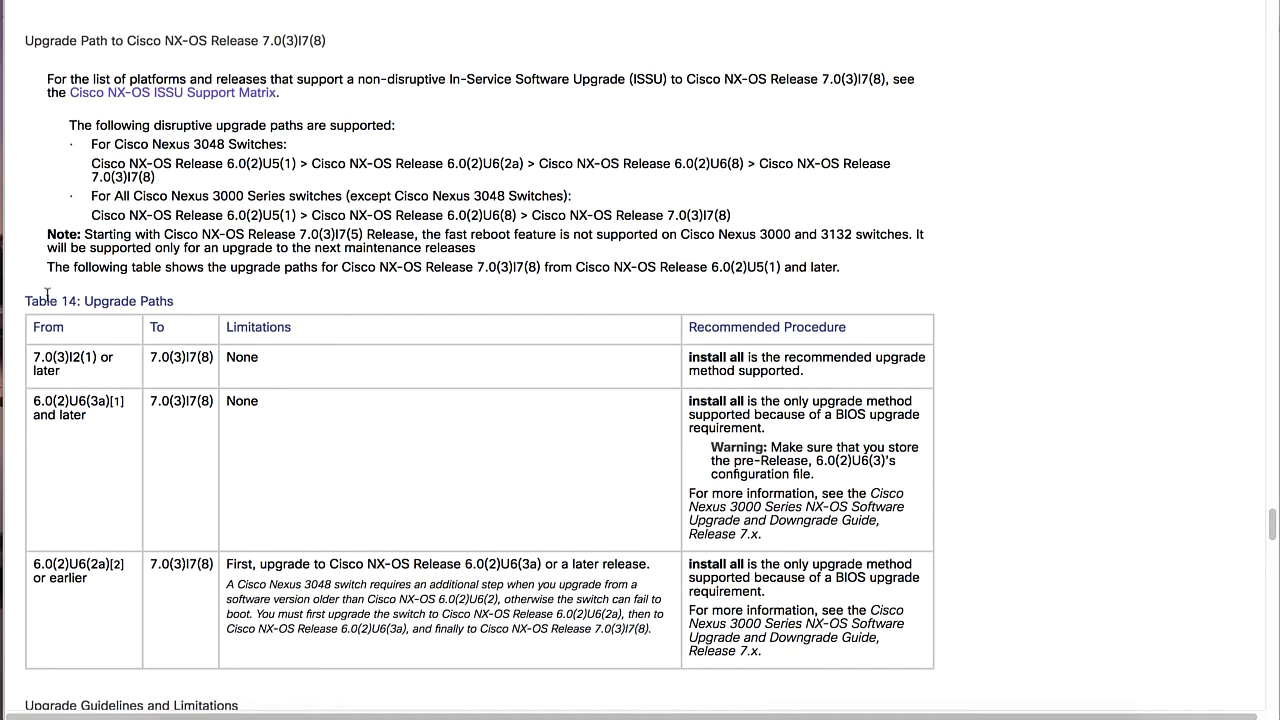
scroll("down", 3)
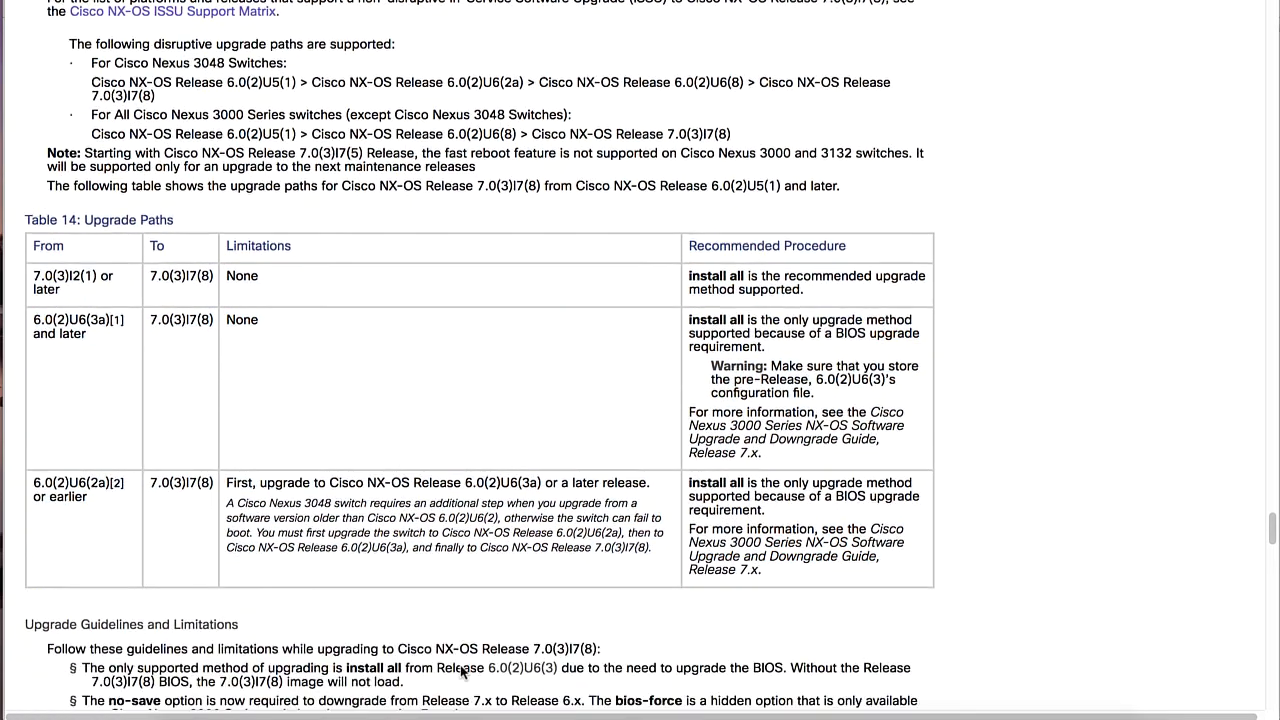
scroll("down", 3)
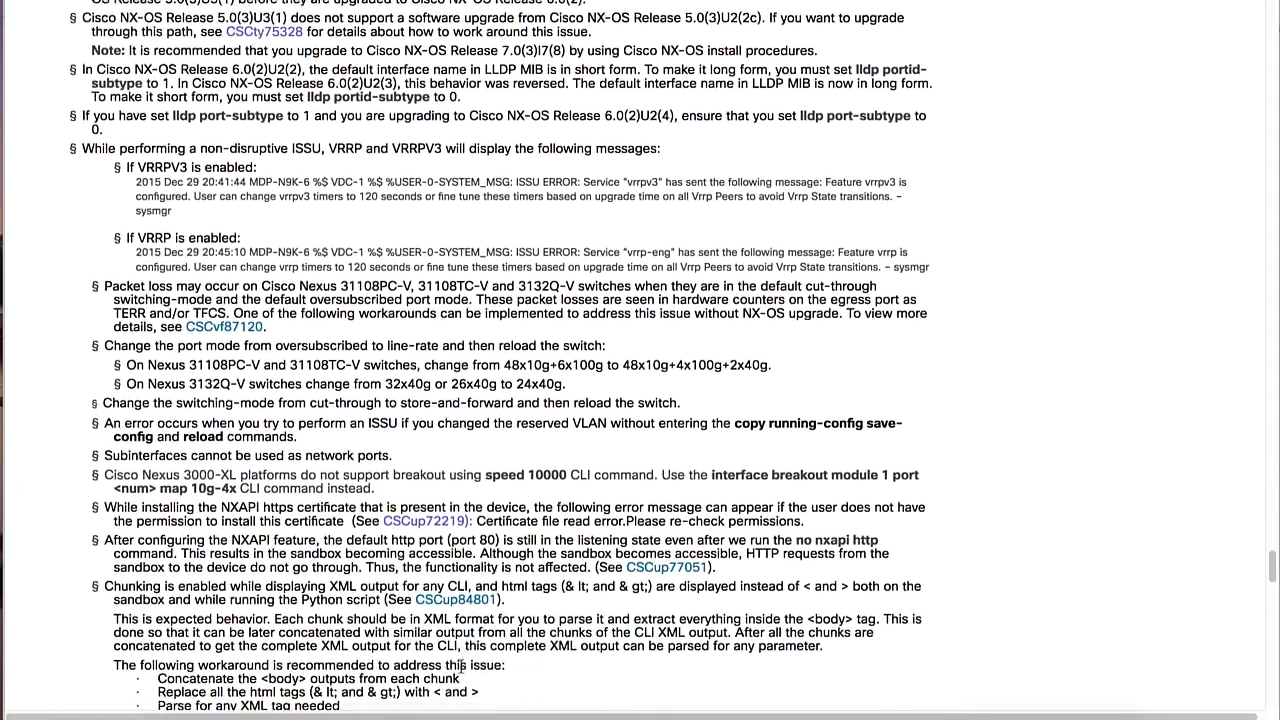
scroll("down", 3)
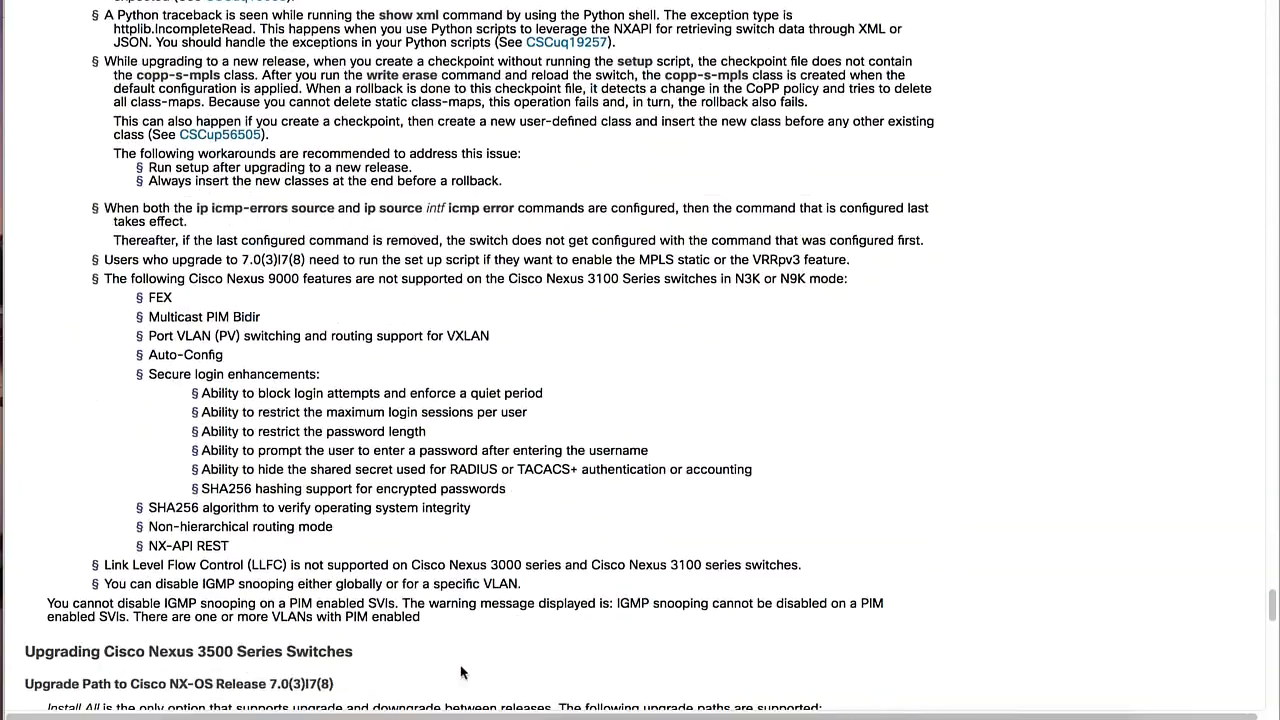
scroll("down", 3)
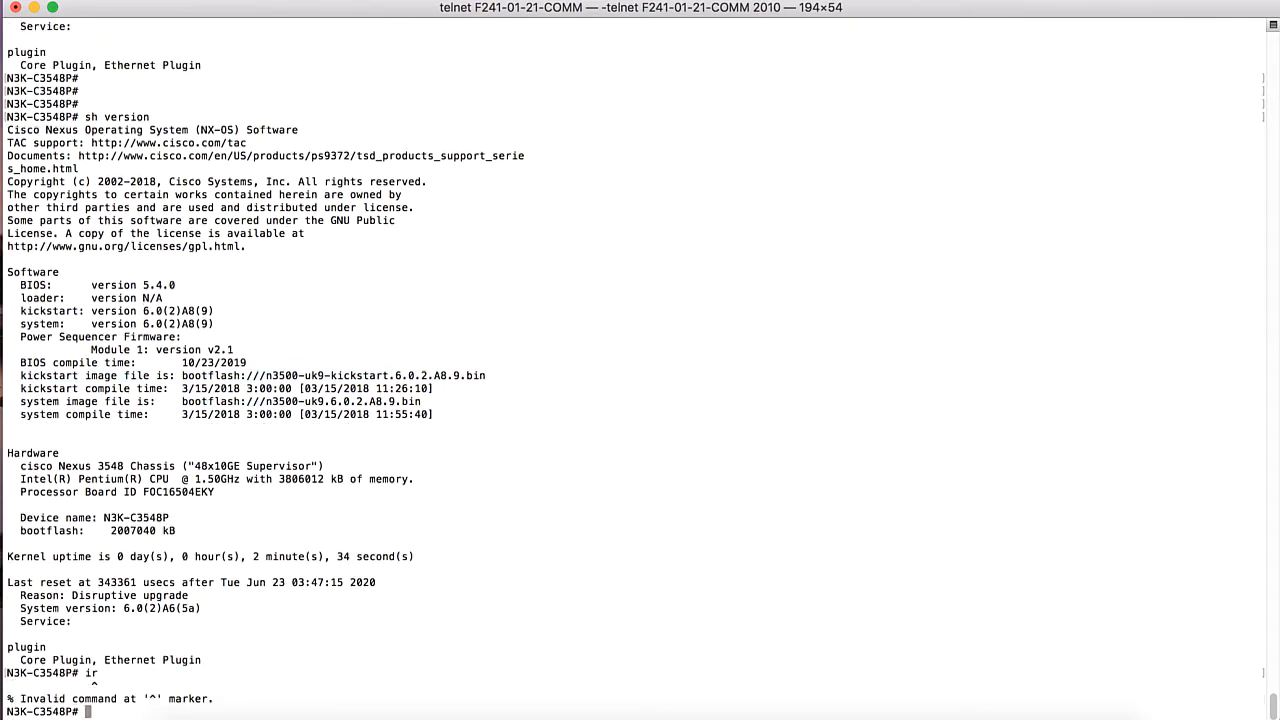
Step: Copy nxos.7.0.3.I7.8.bin over SCP into bootflash with compact, submitting the password
type("dir")
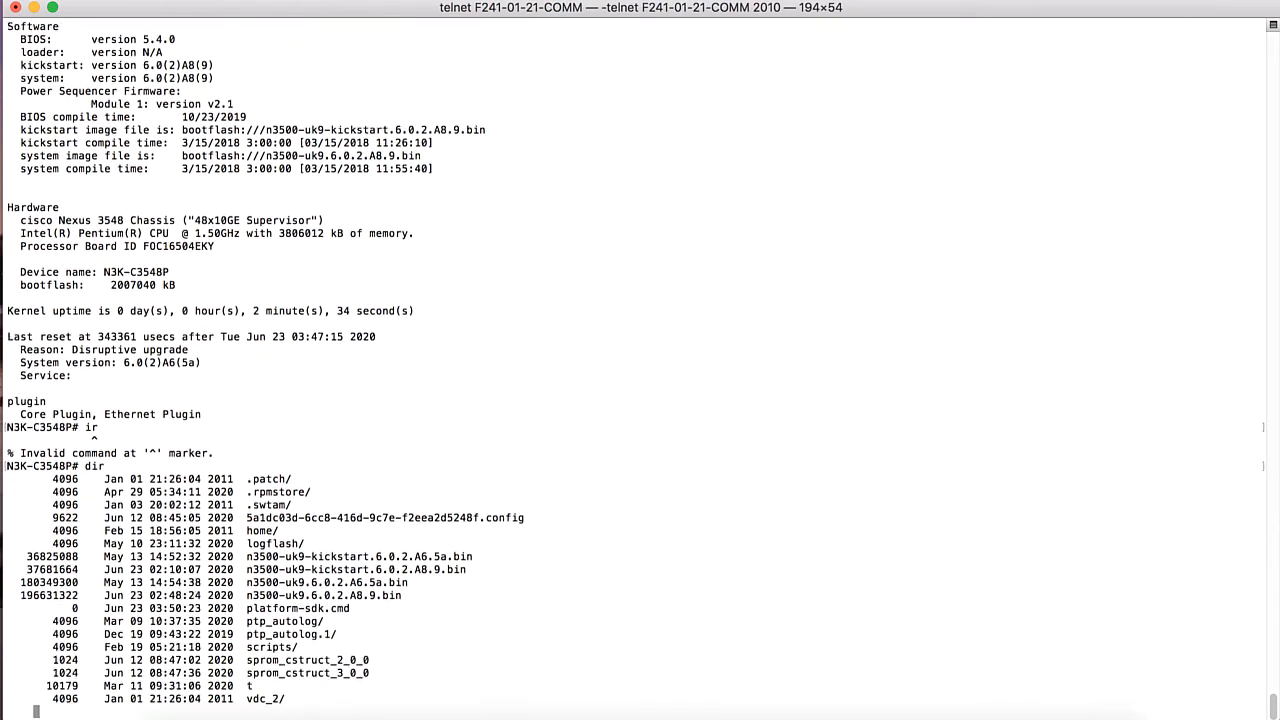
type("copy")
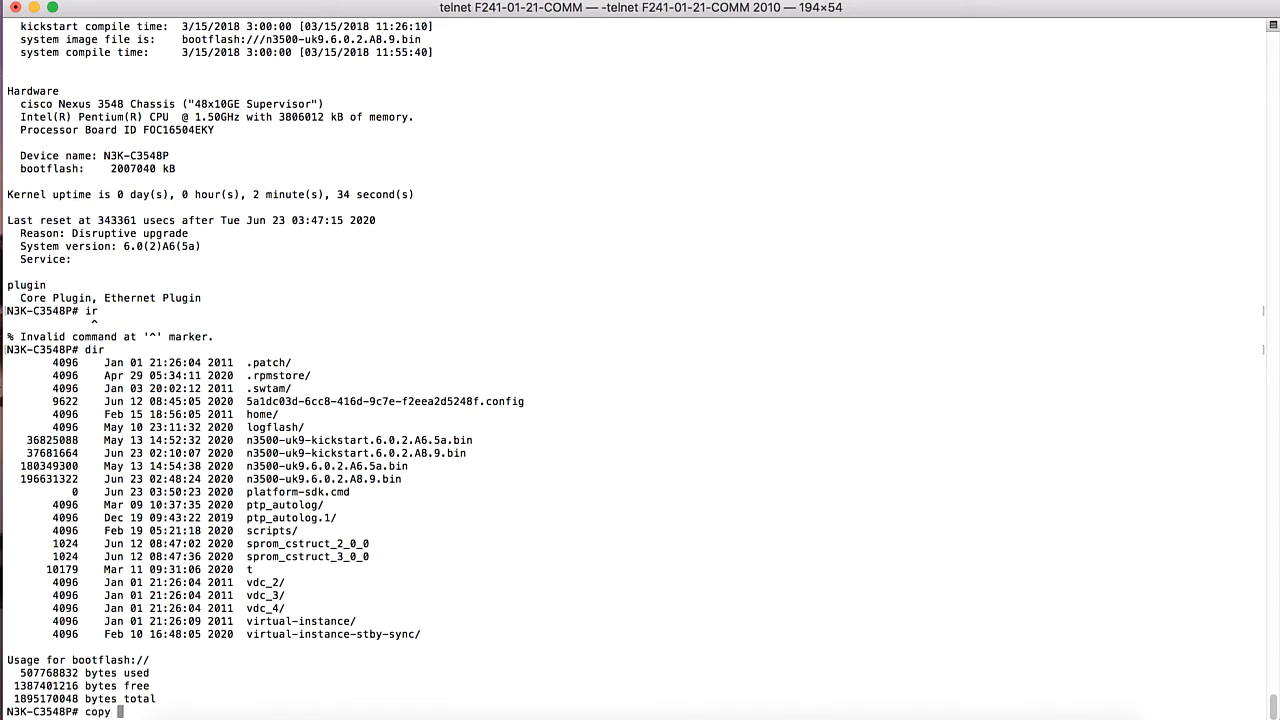
type("scp:")
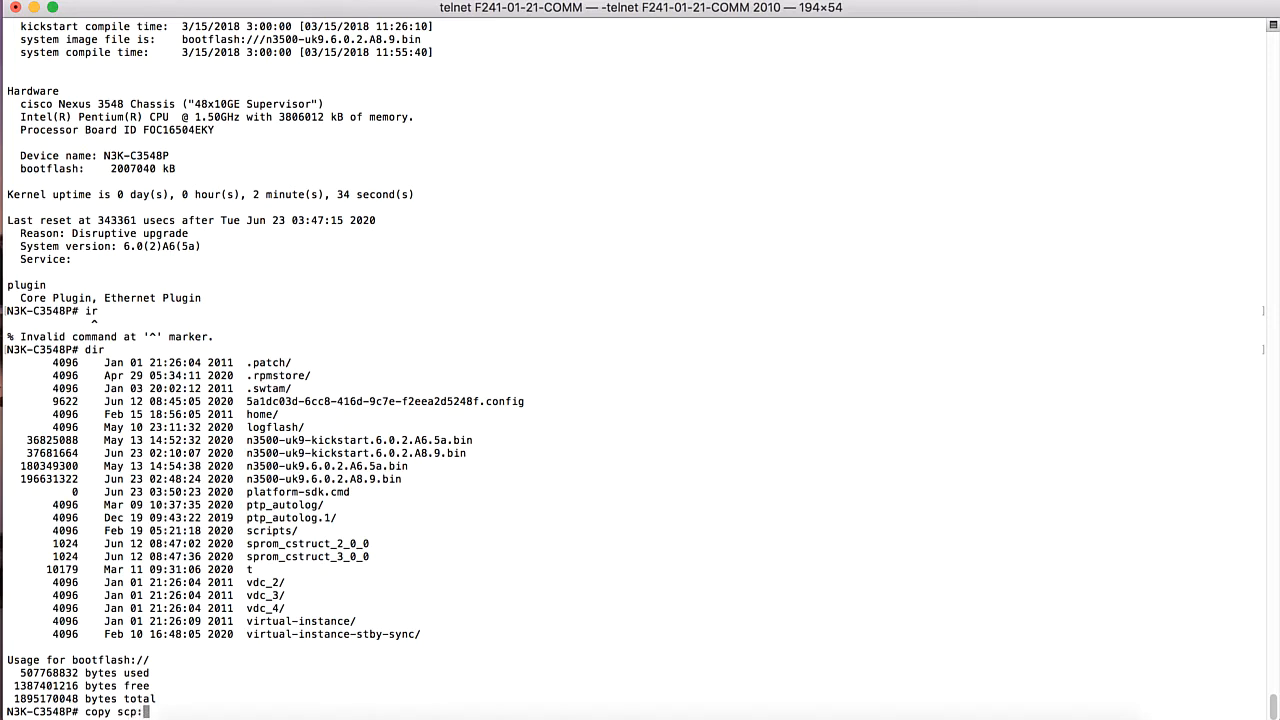
type("bootflash:")
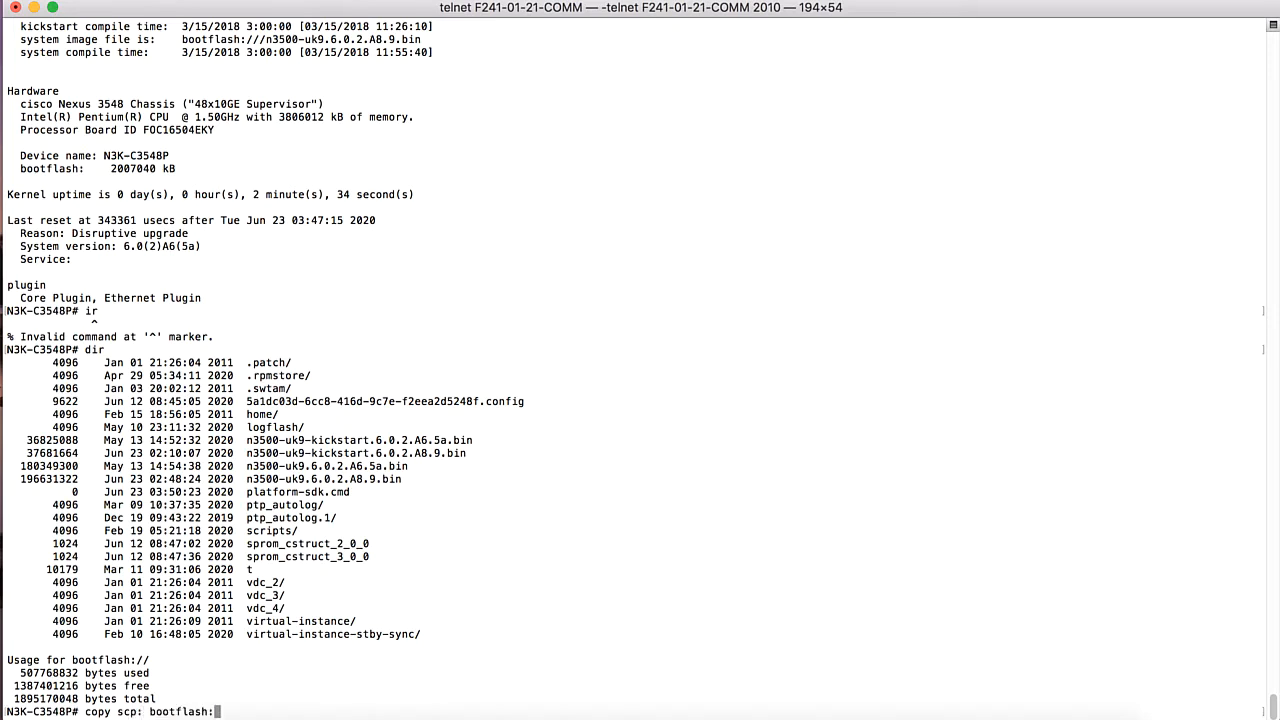
type("?")
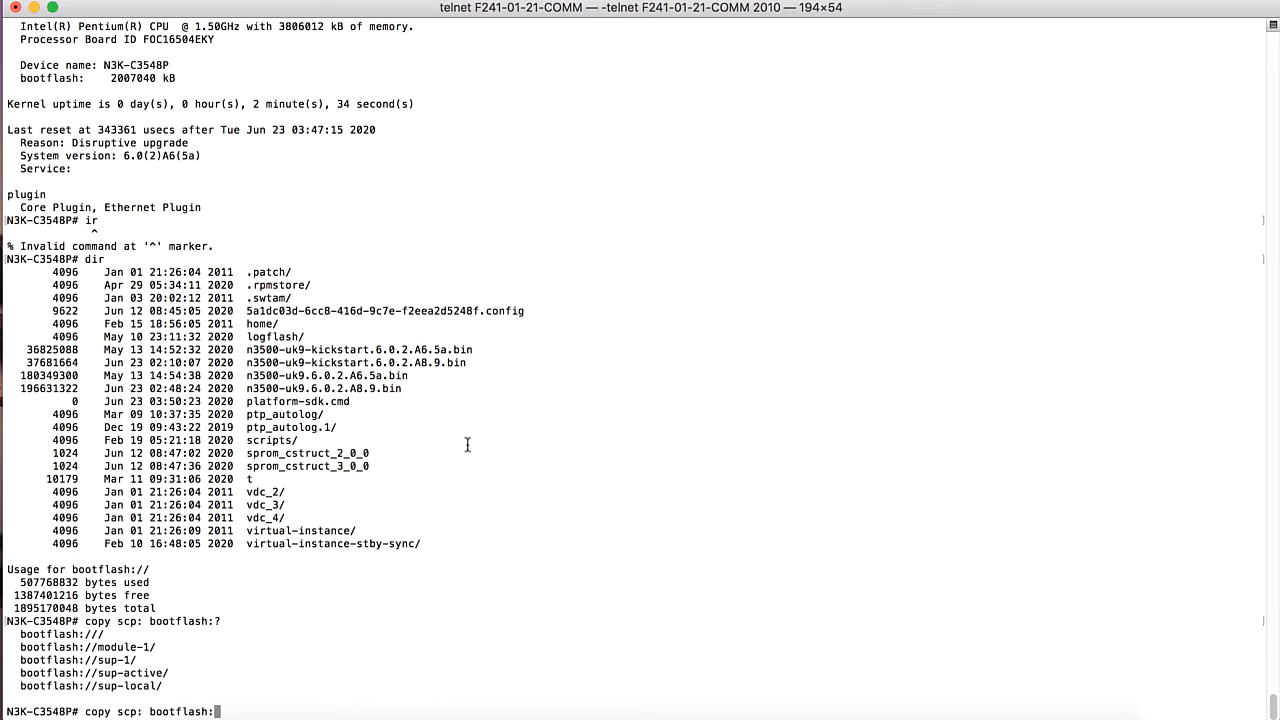
type("?")
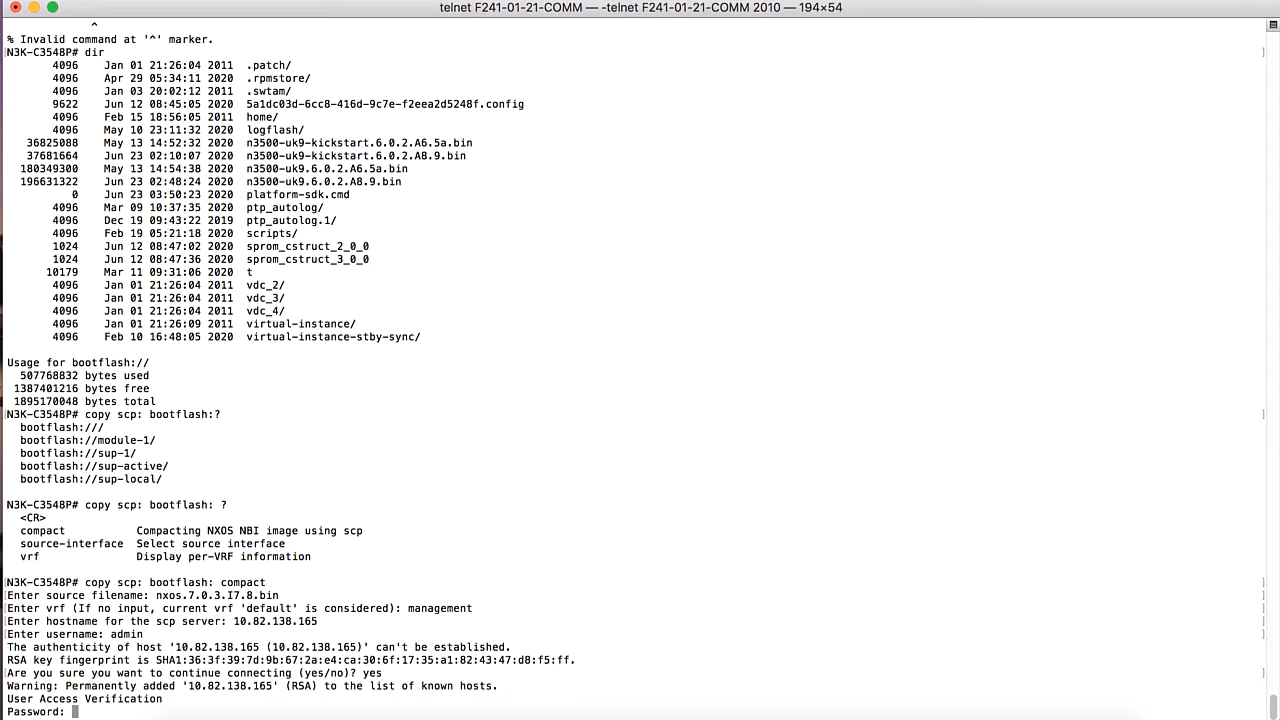
key("Enter")
type("dir")
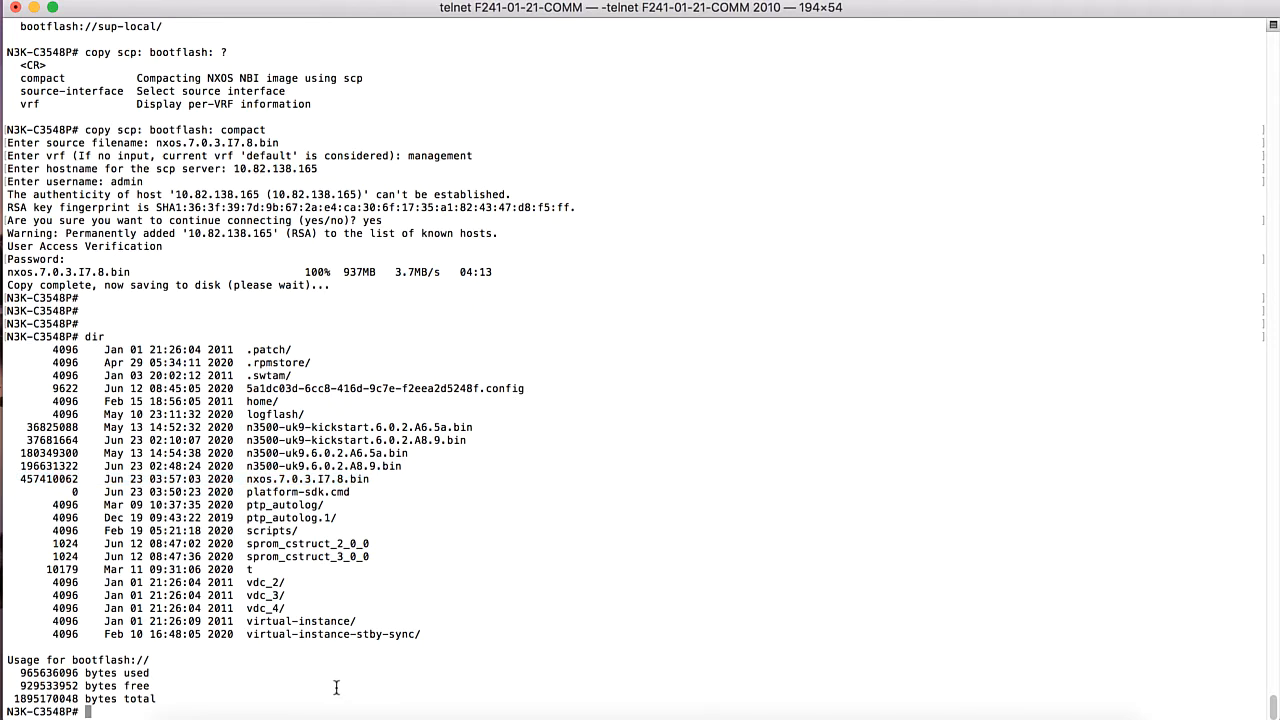
Step: Check the 'show install all impact nxos' options, then clear the command line
type("sh install al")
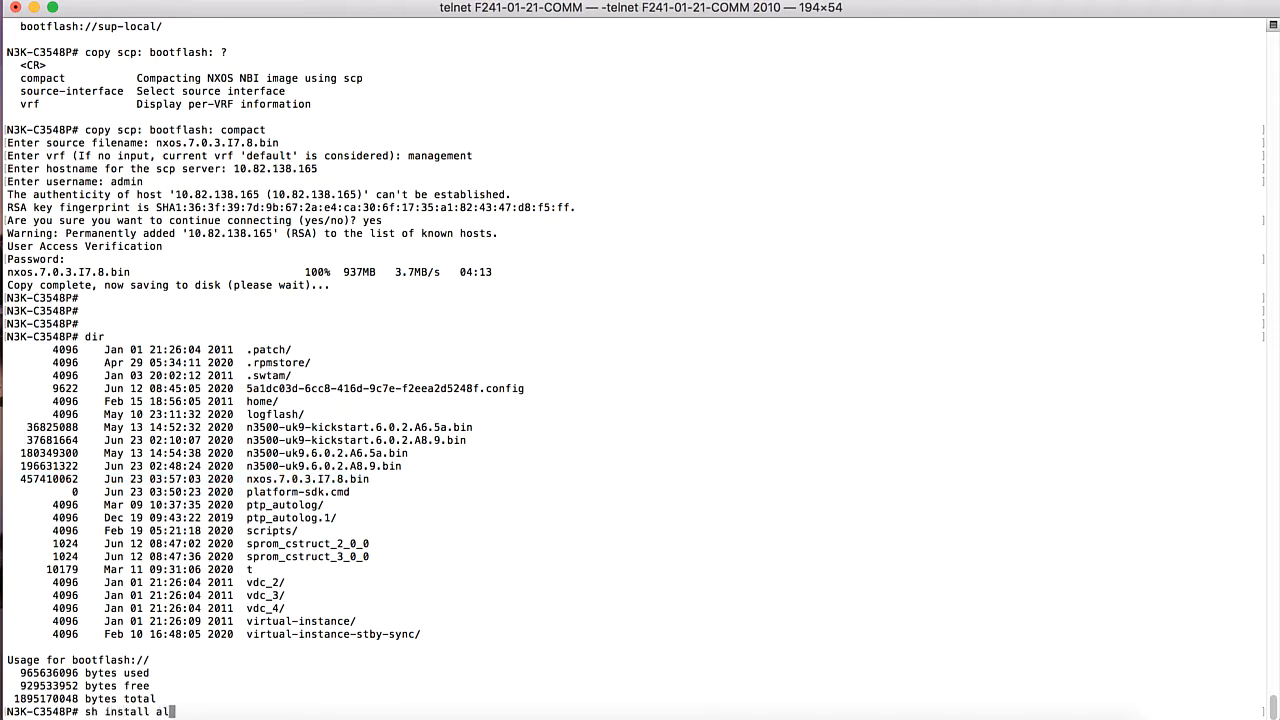
type("impact n")
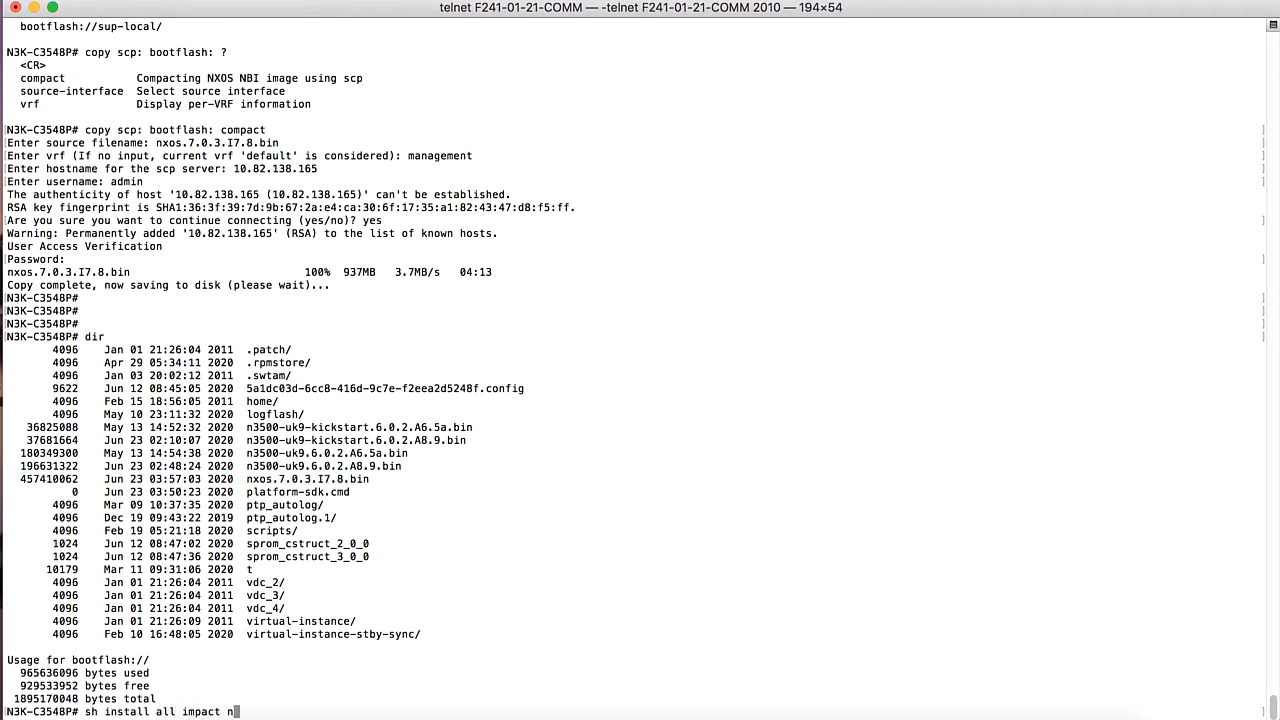
type("x")
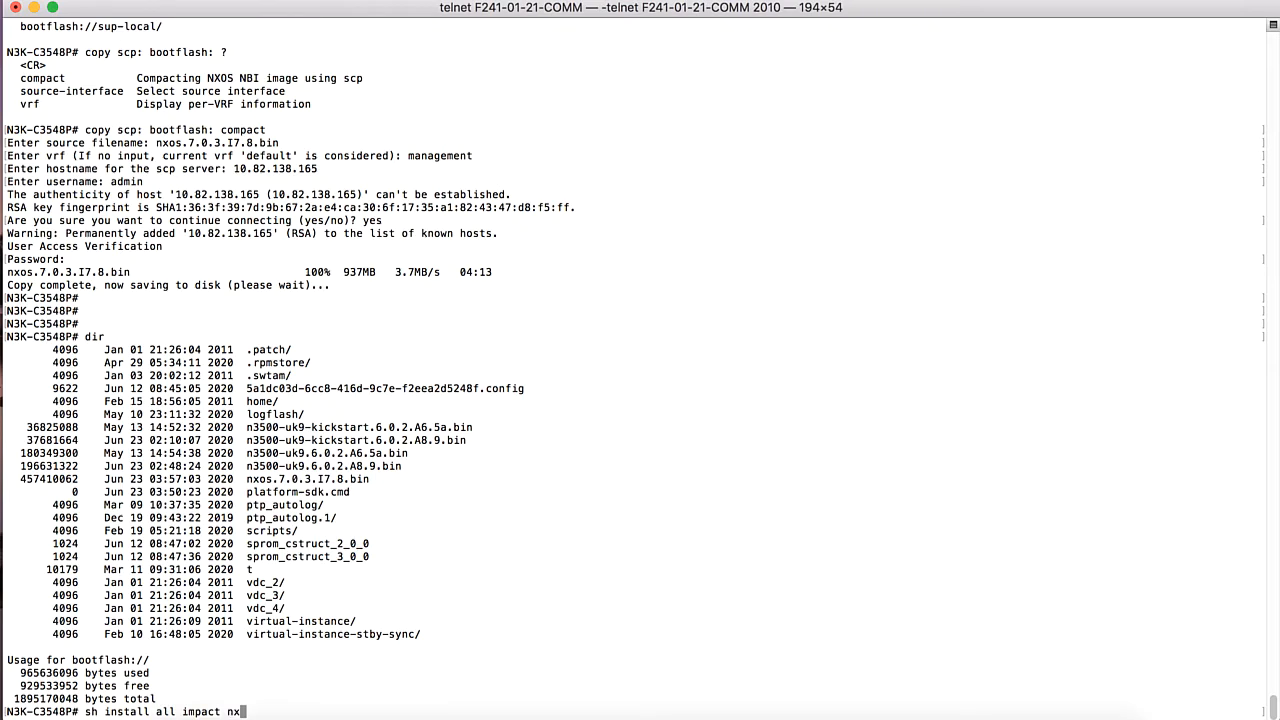
type("?")
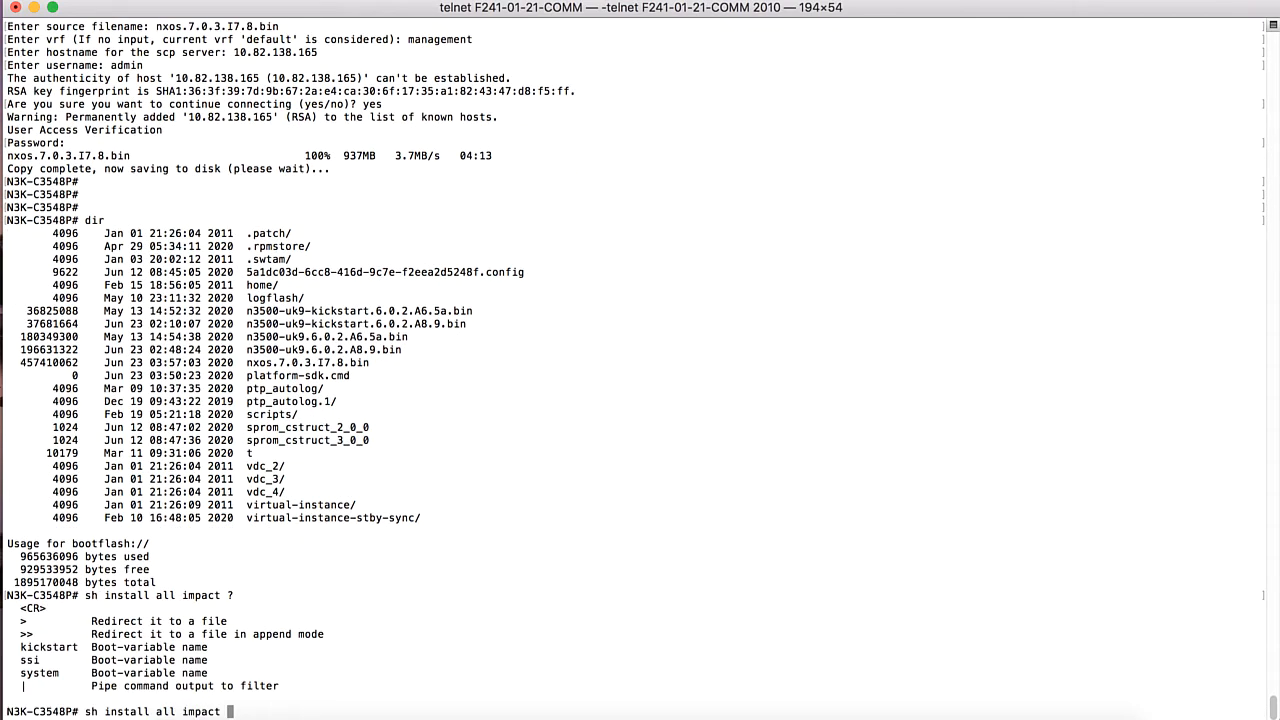
key("BackSpace")
type("ins")
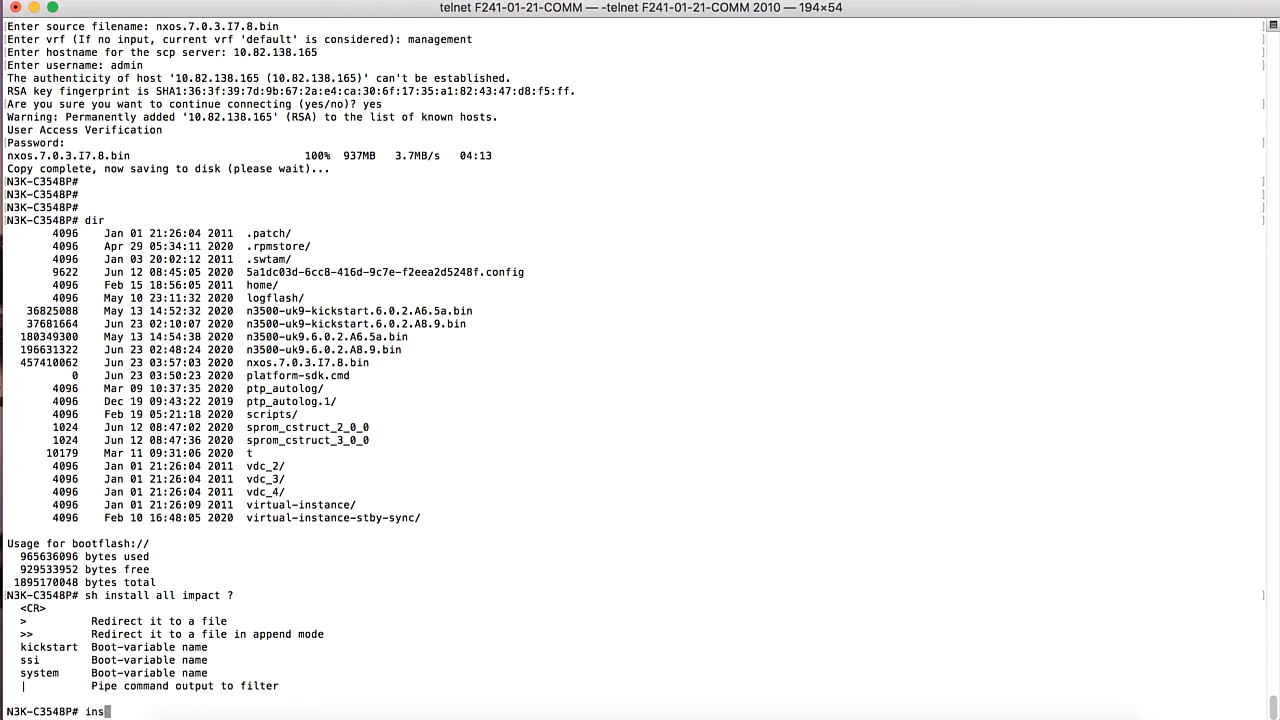
Step: Check install all options and run 'install all nxos bootflash:nxos.7.0.3.I7.8.bin'
type("tall")
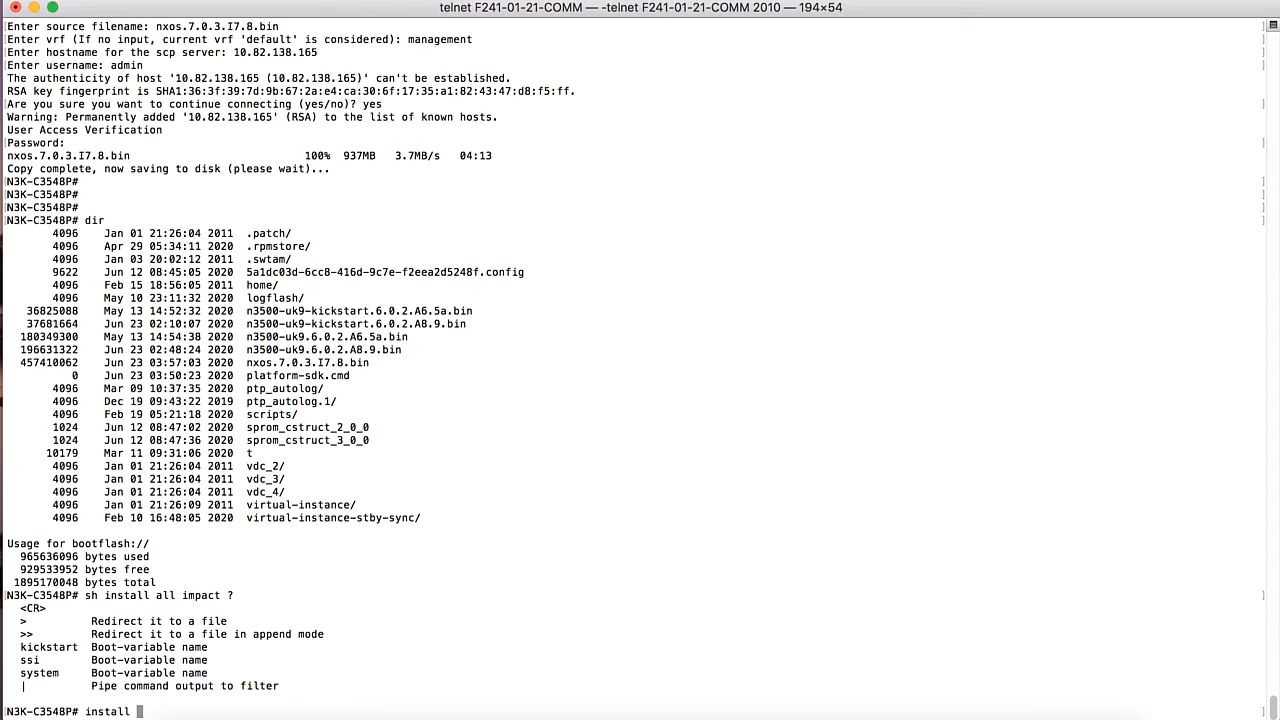
type("all ?")
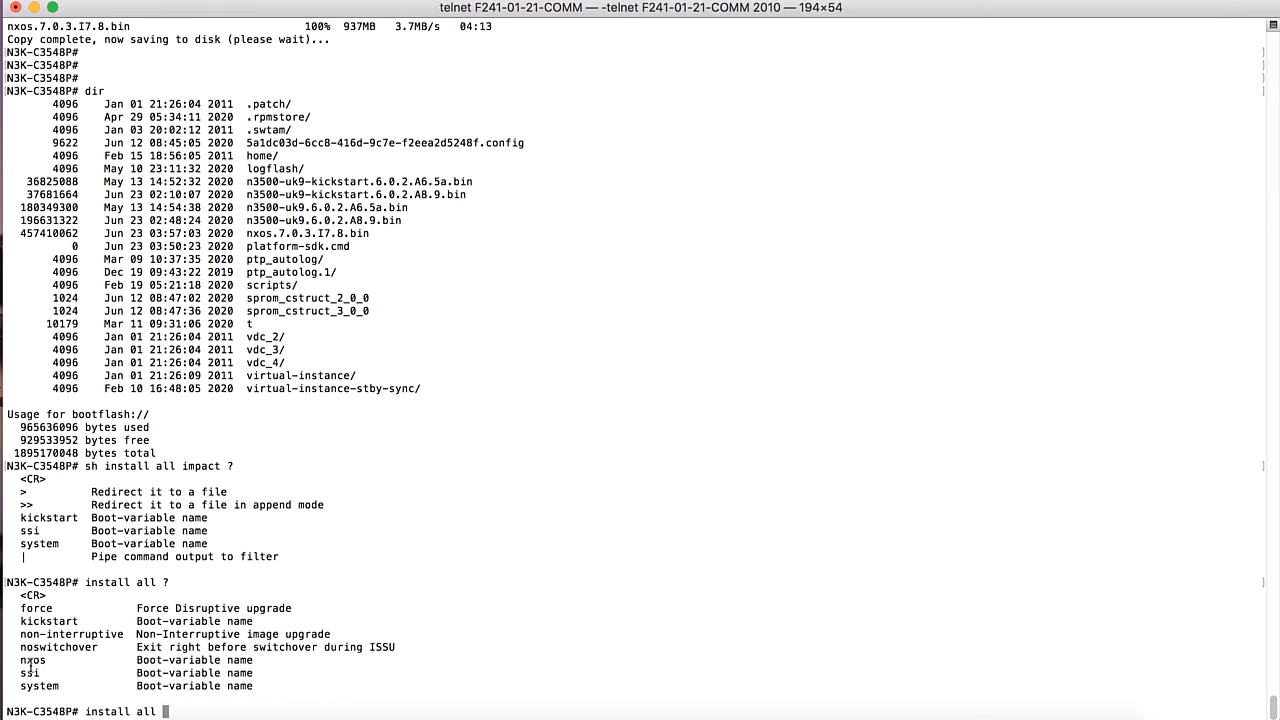
type("nxos bootflash:")
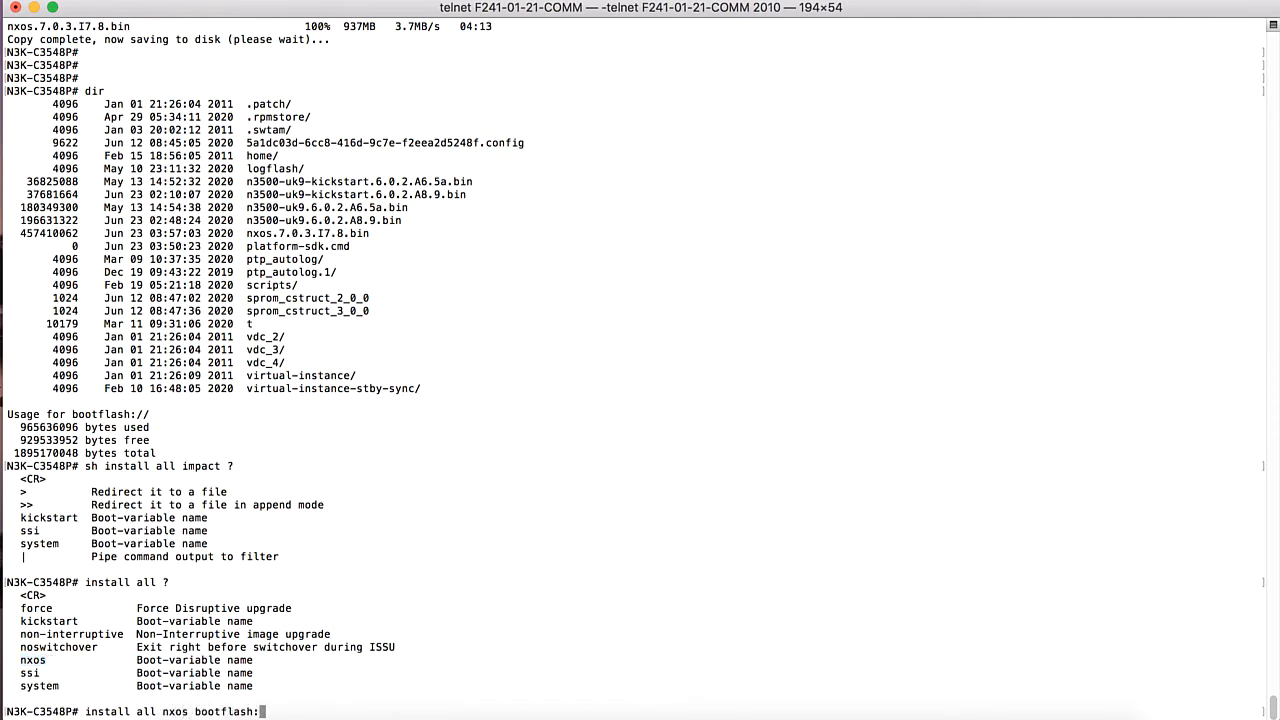
double_click(305, 233)
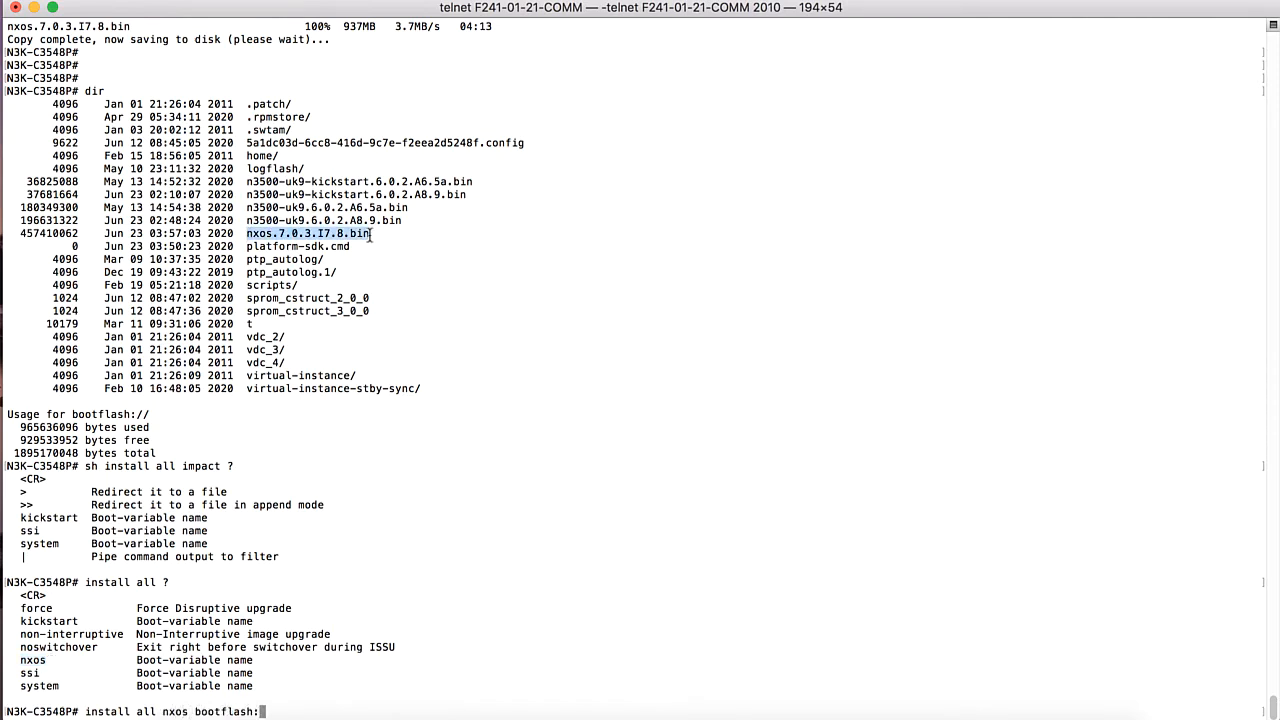
type("nxos.7.0.3.I7.8.bin")
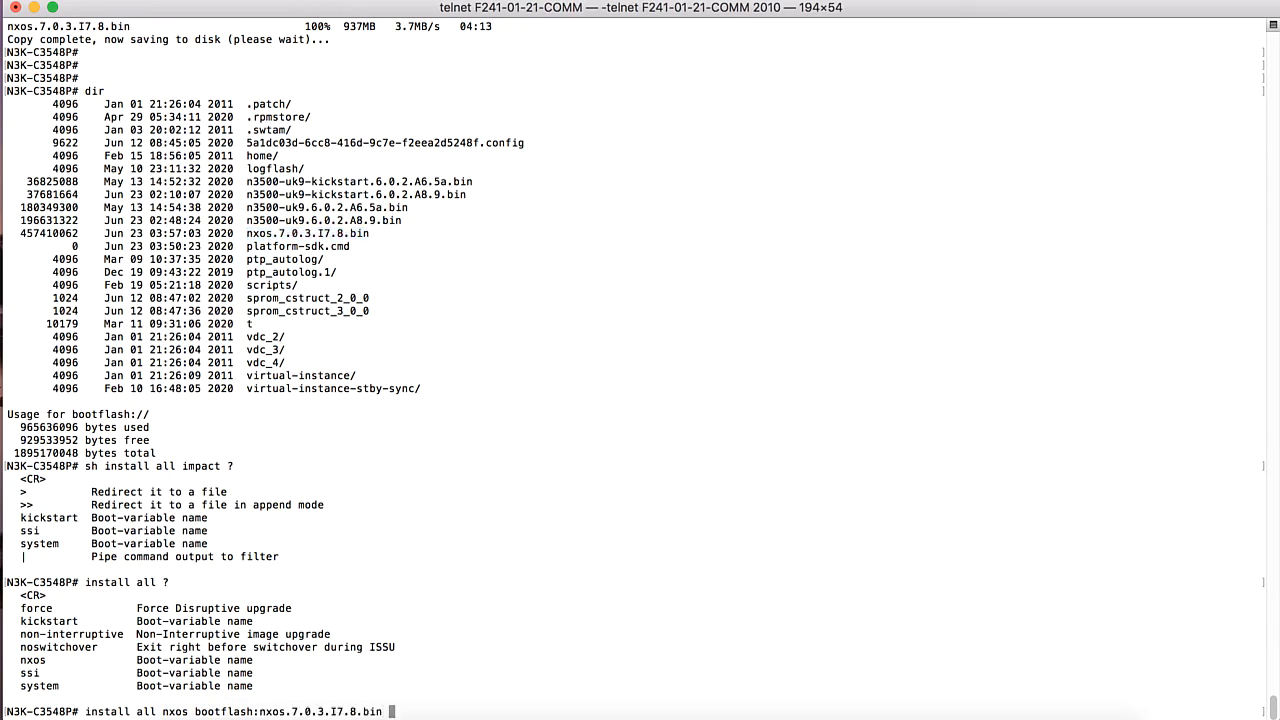
key("Return")
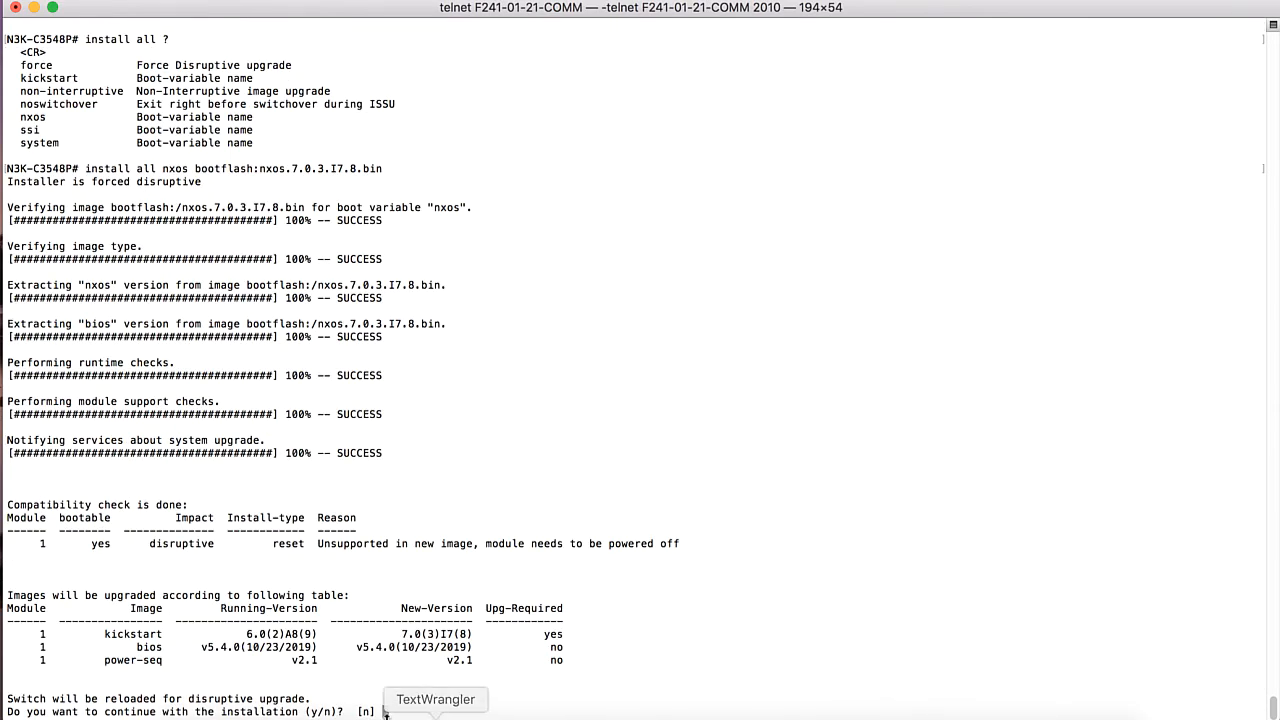
Step: Confirm the disruptive install with y, verify 7.0(3)I7(8) via sh version, and begin 'show mod'
type("y")
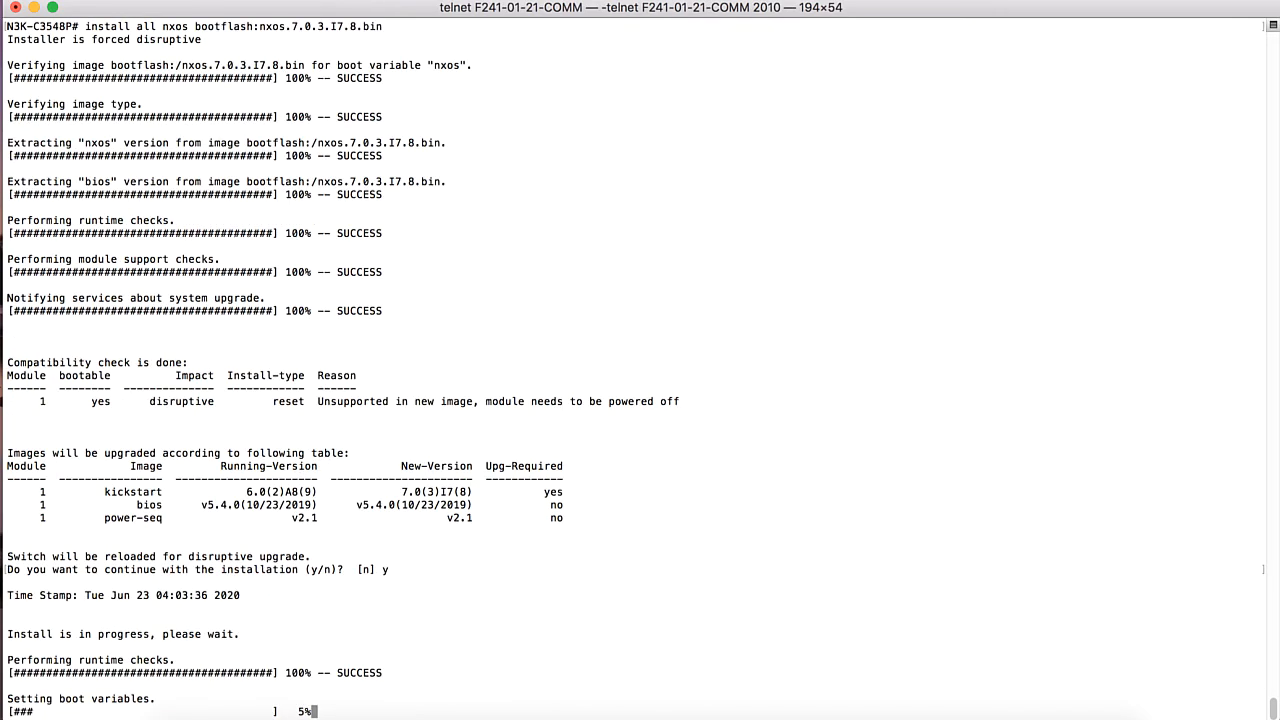
type("sh v")
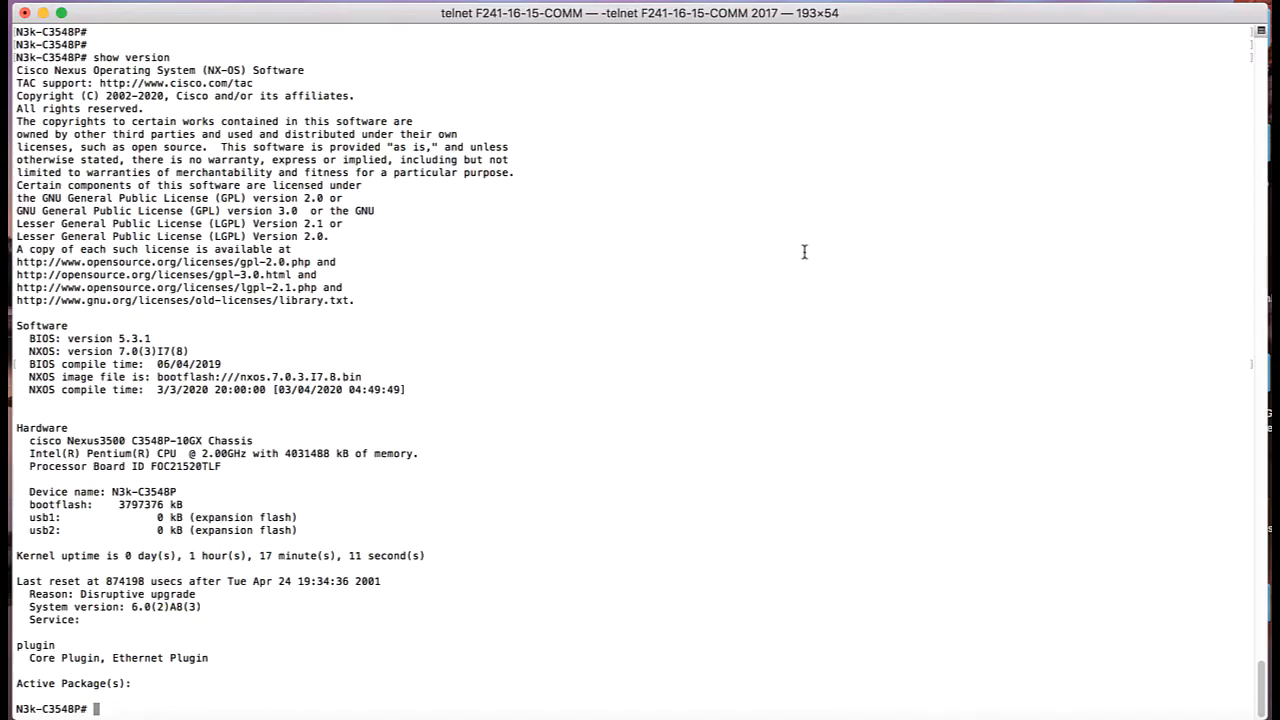
type("show mod")
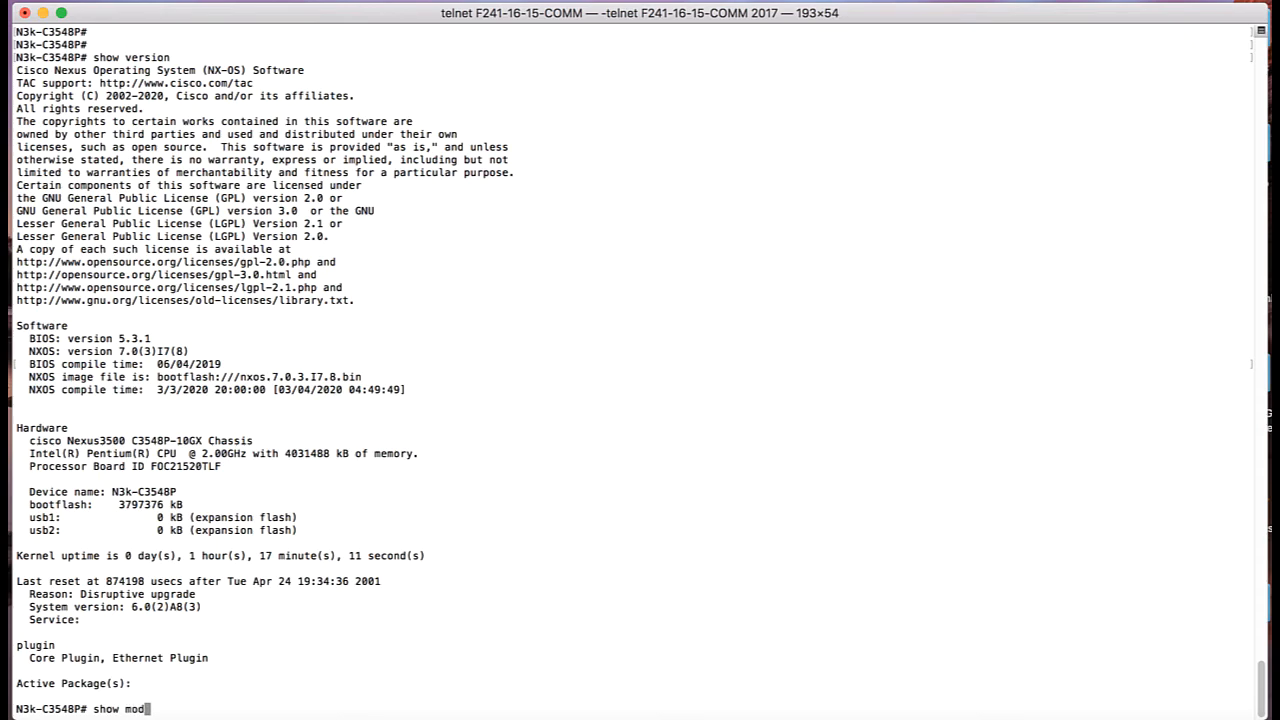